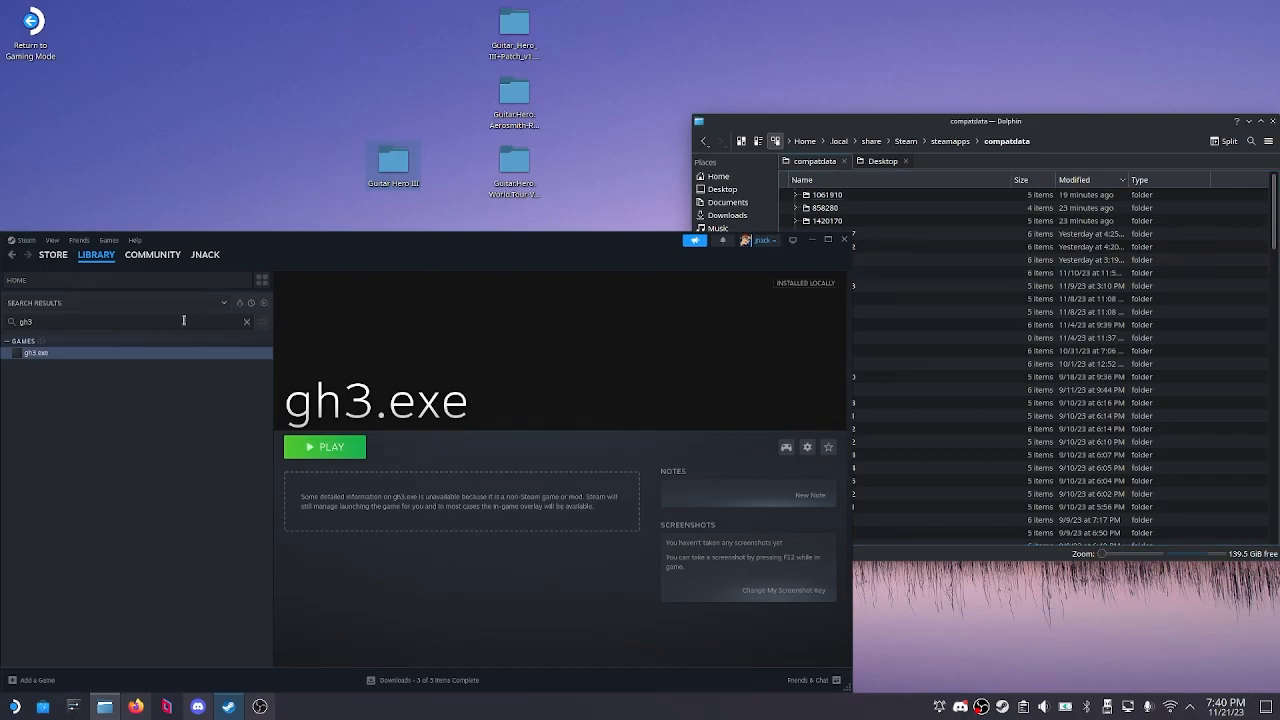
pyautogui.moveTo(380, 234)
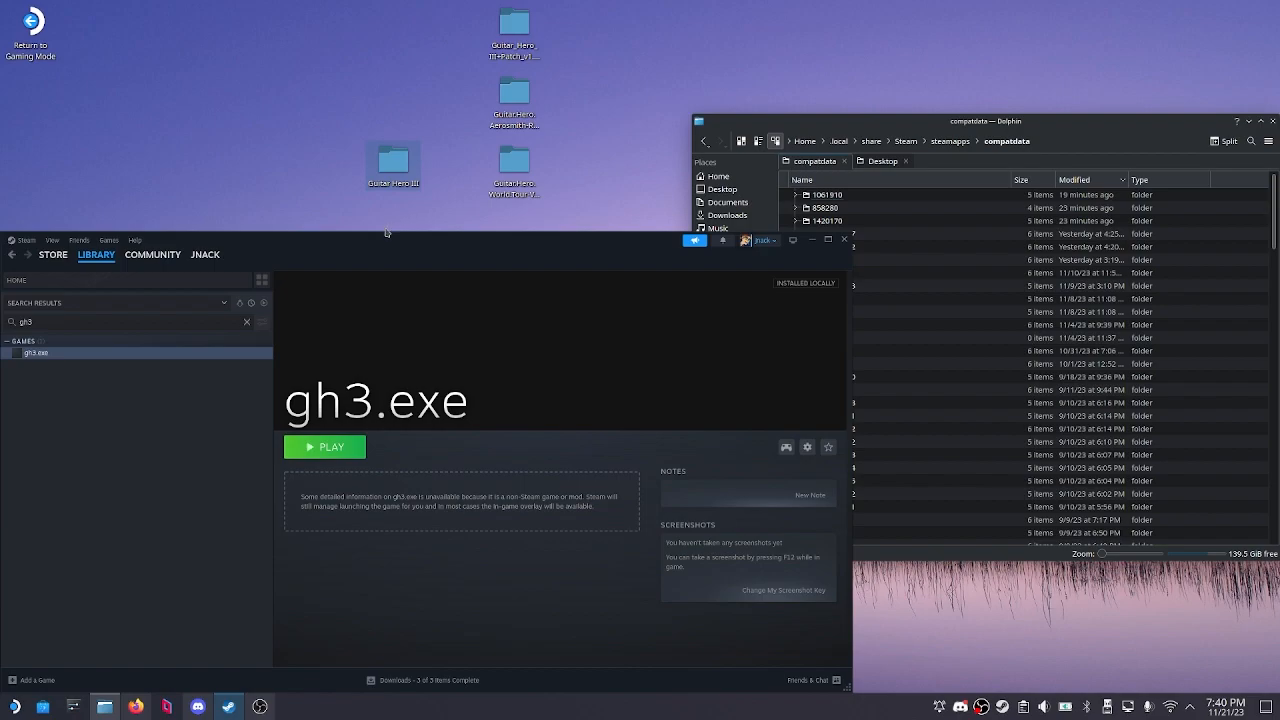
# - Launch the gh3.exe shortcut and dismiss the Guitar Hero III registry-entry error
pyautogui.click(324, 446)
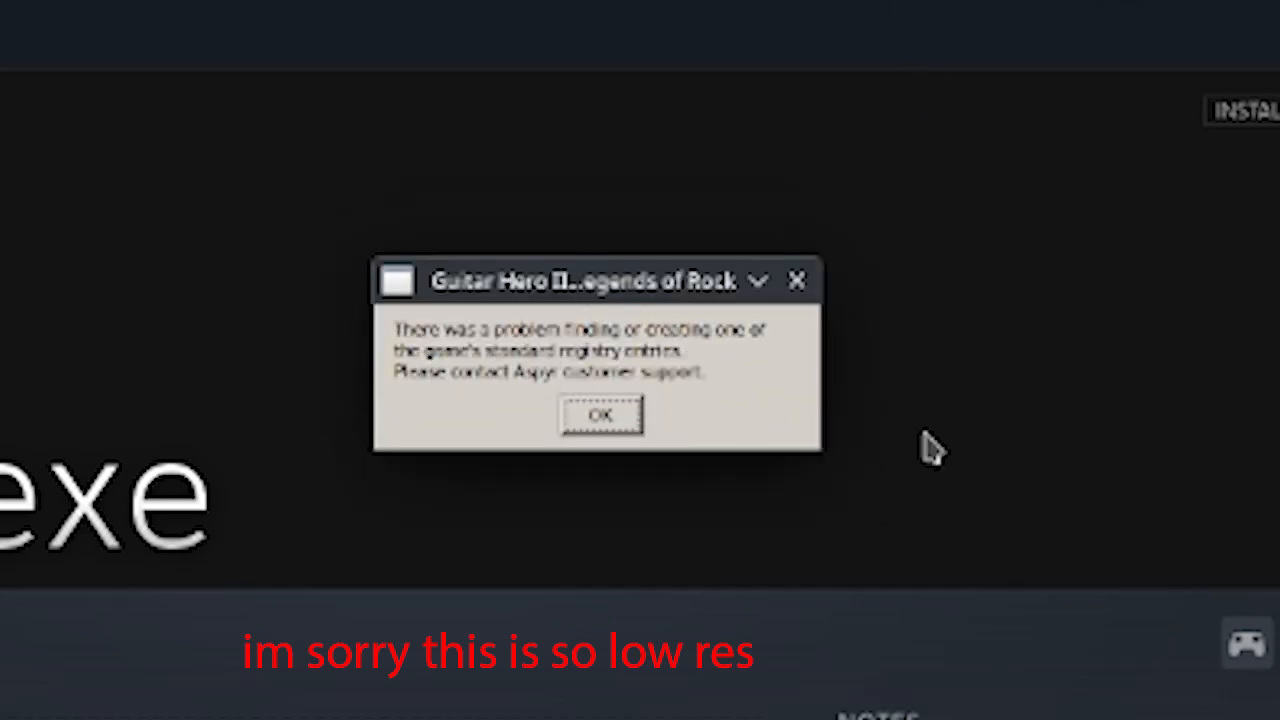
pyautogui.moveTo(705, 375)
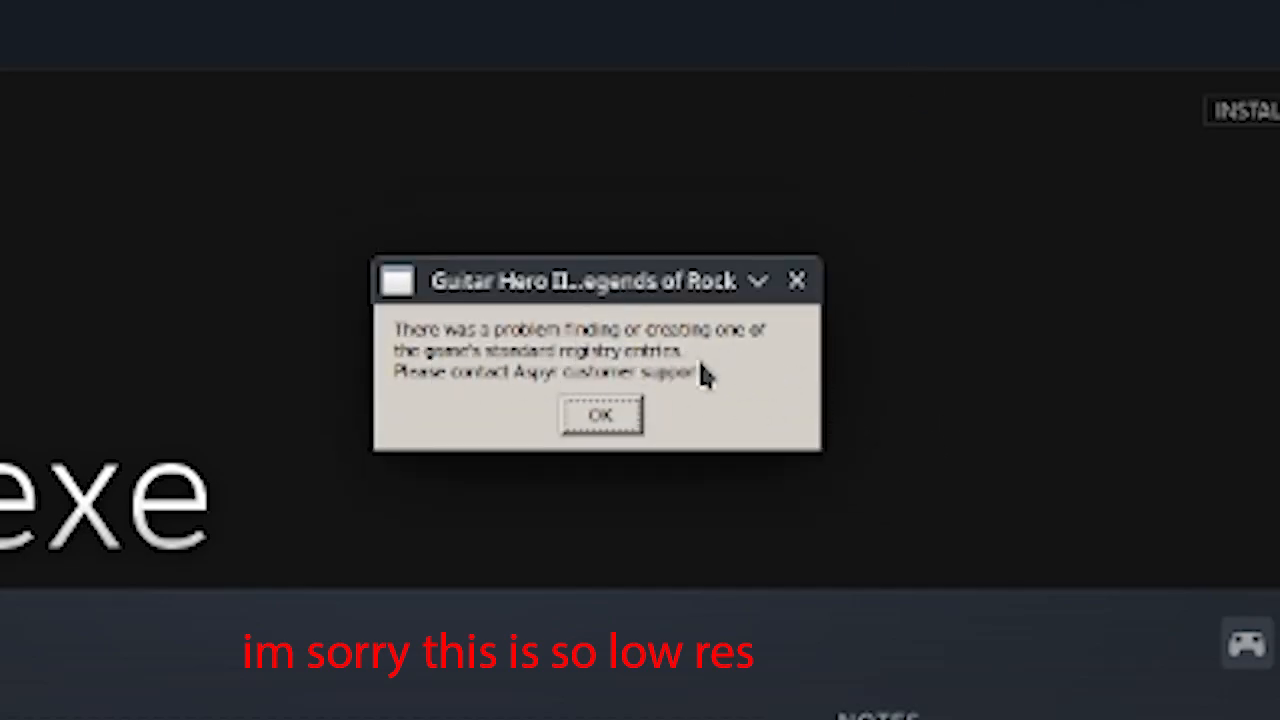
pyautogui.click(601, 415)
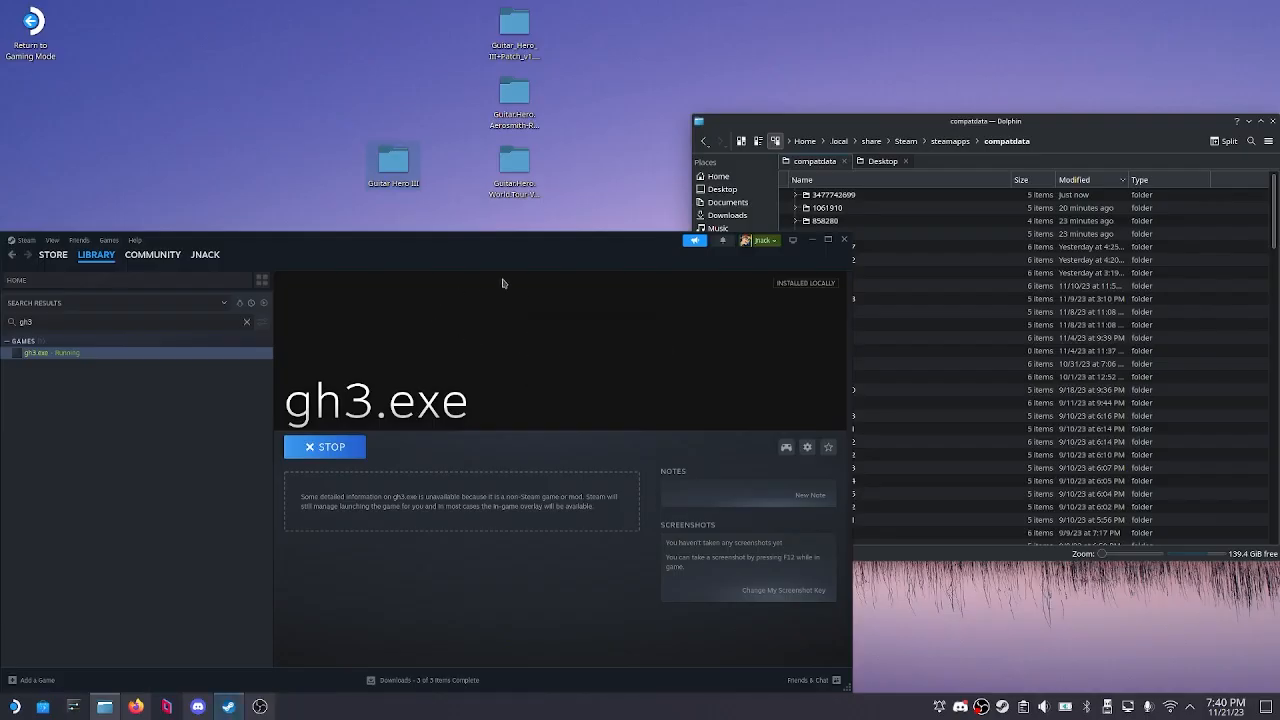
# - Extract htd-gh3.iso with 'Extract archive here, autodetect subfolder' into an htd-gh3 folder
pyautogui.click(325, 446)
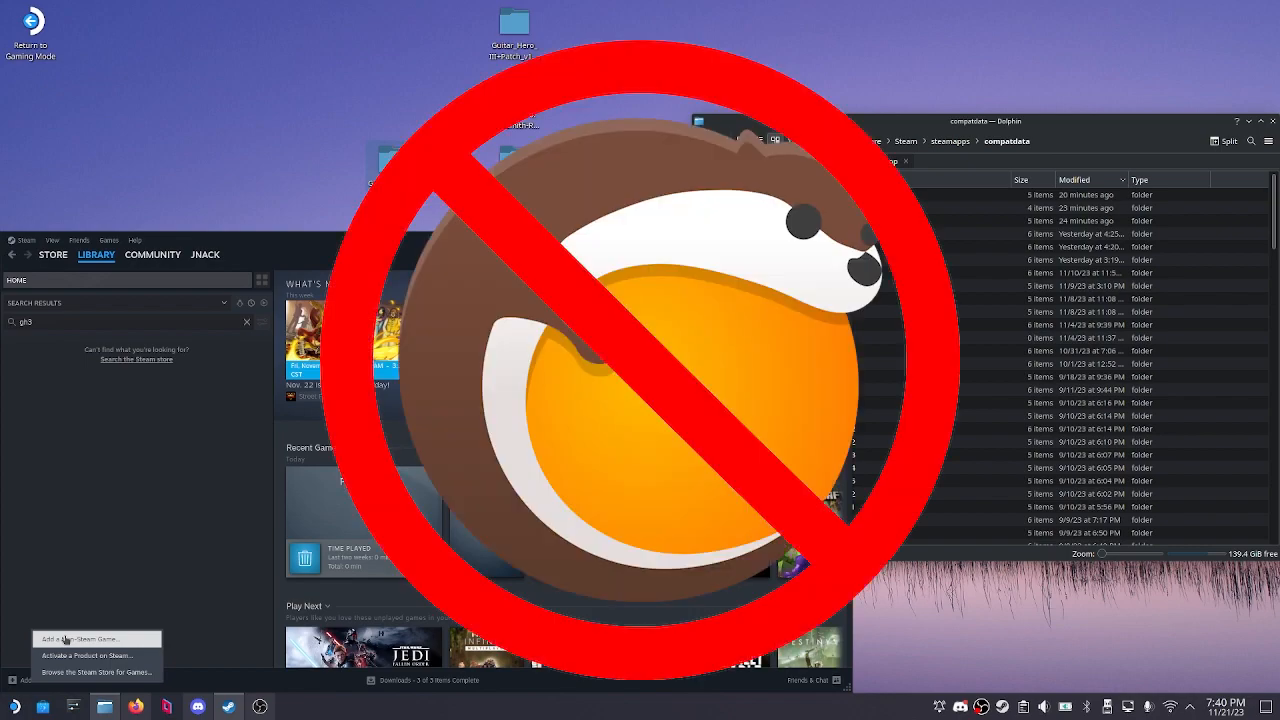
pyautogui.click(79, 639)
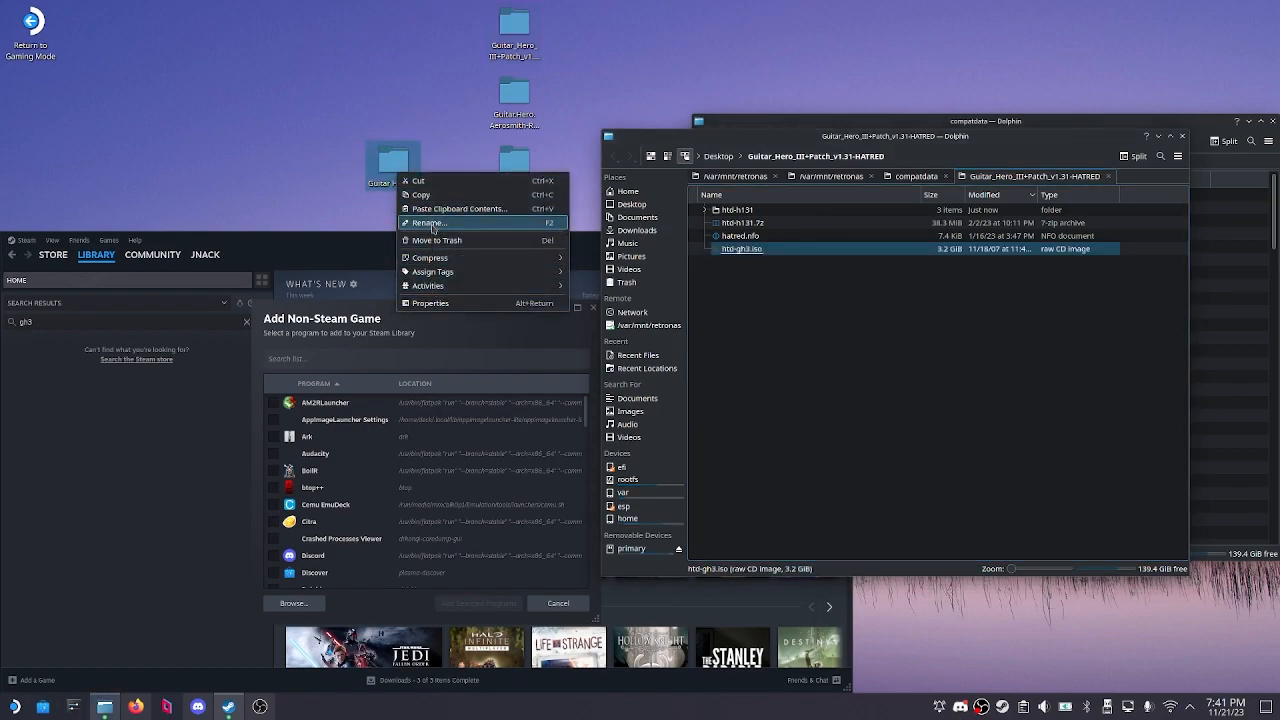
pyautogui.click(429, 222)
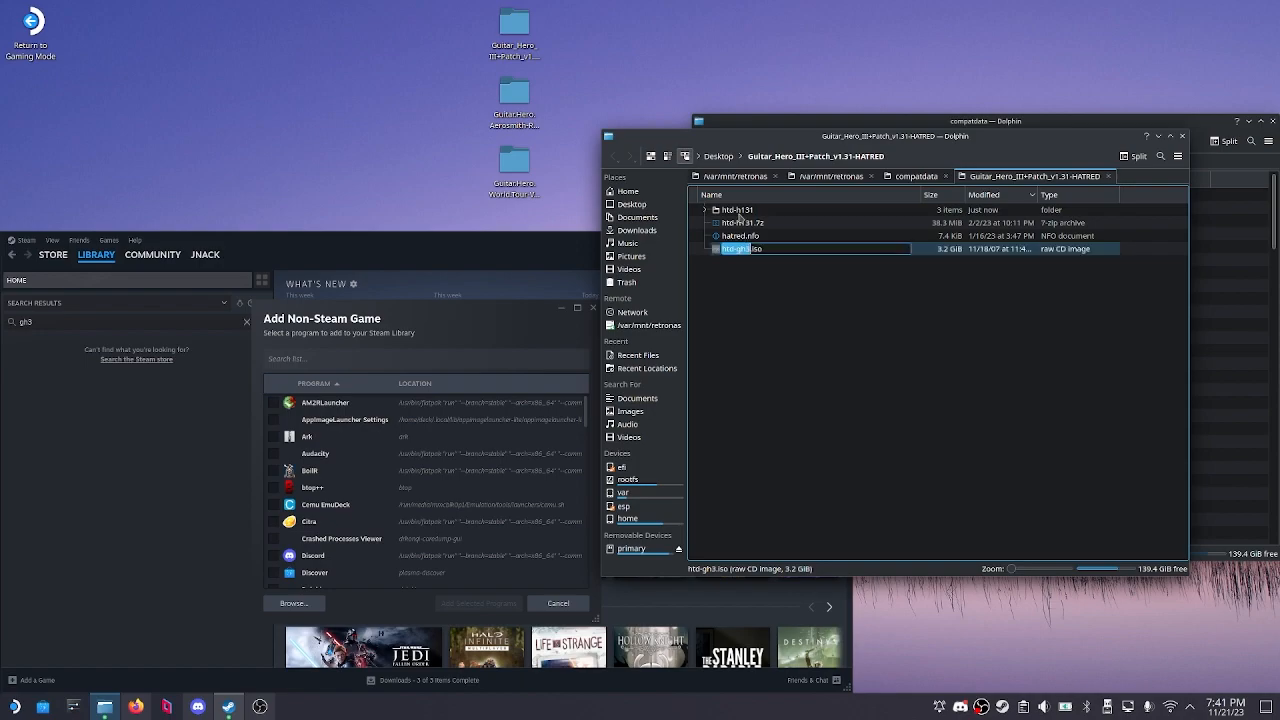
pyautogui.rightClick(745, 248)
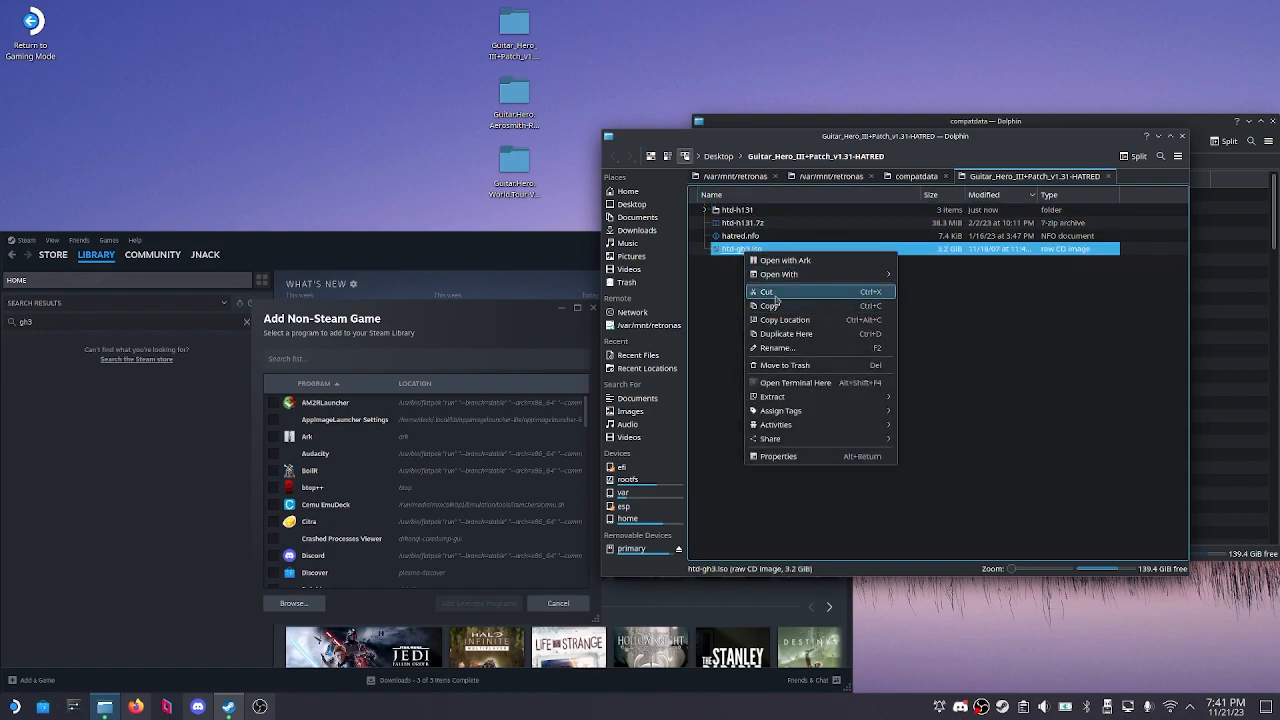
pyautogui.moveTo(773, 396)
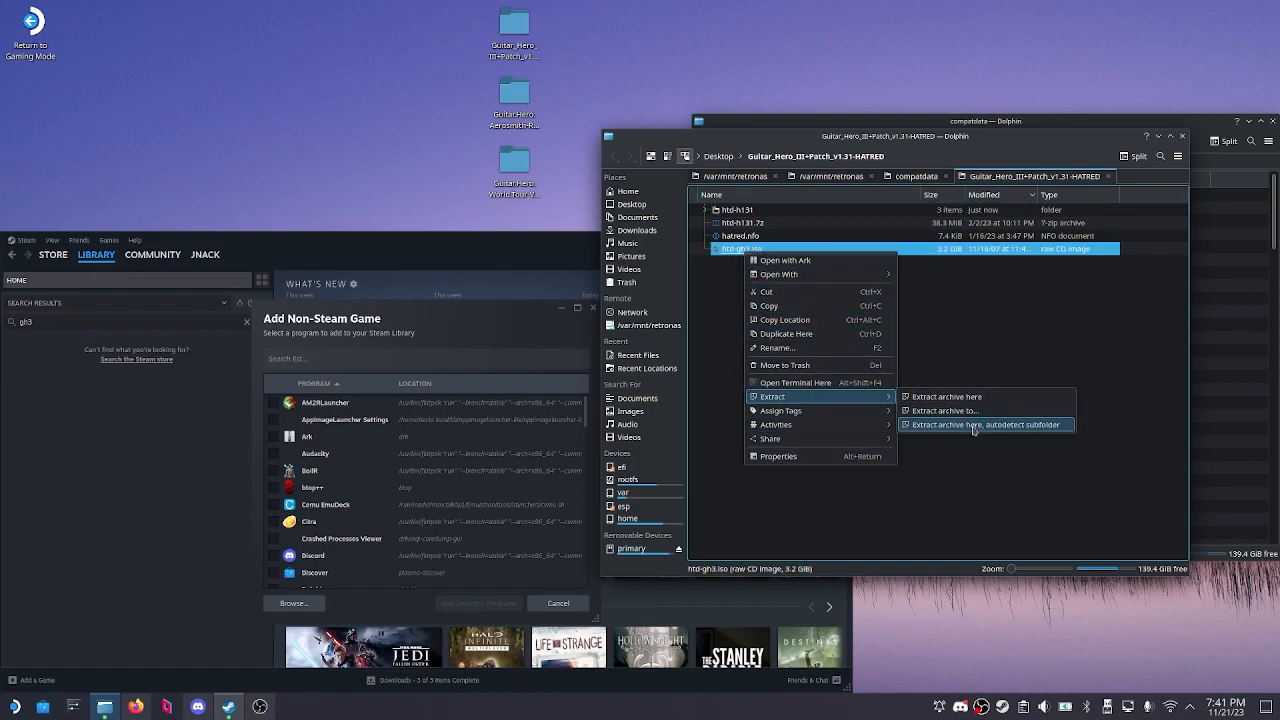
pyautogui.click(985, 424)
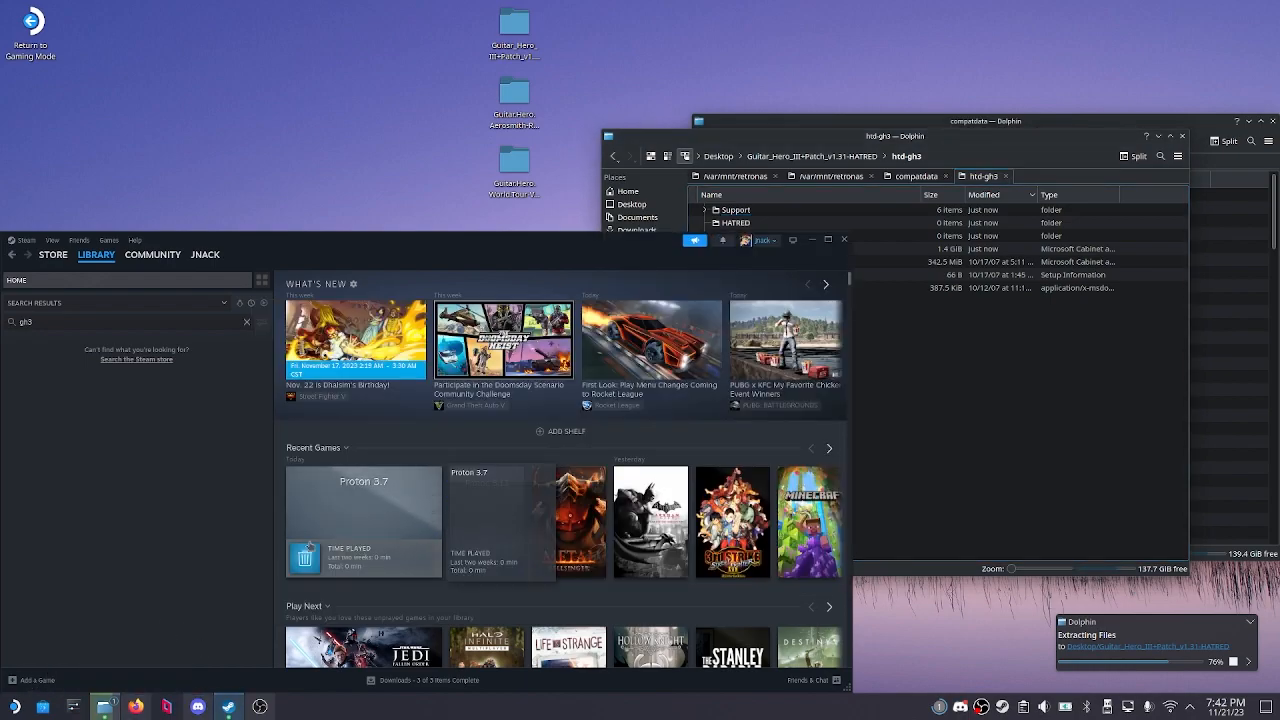
# - Add Setup.exe from the extracted htd-gh3 folder to Steam as a non-Steam game
pyautogui.click(38, 680)
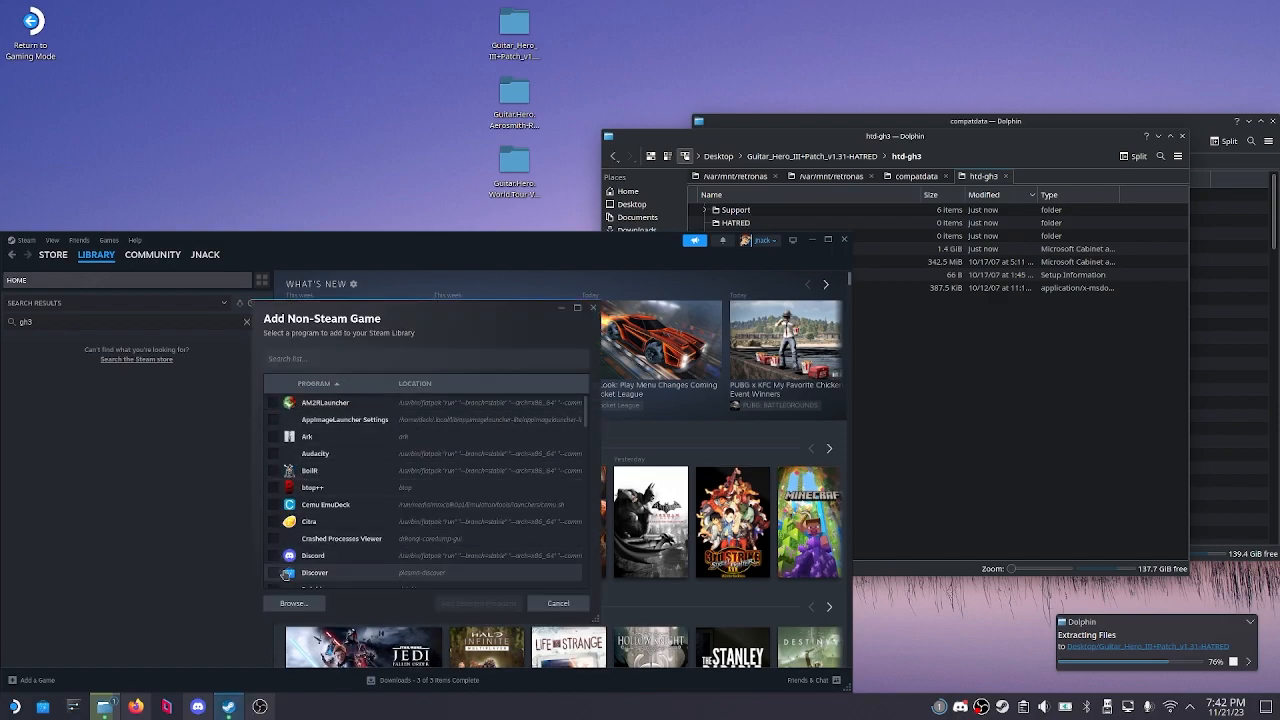
pyautogui.click(294, 603)
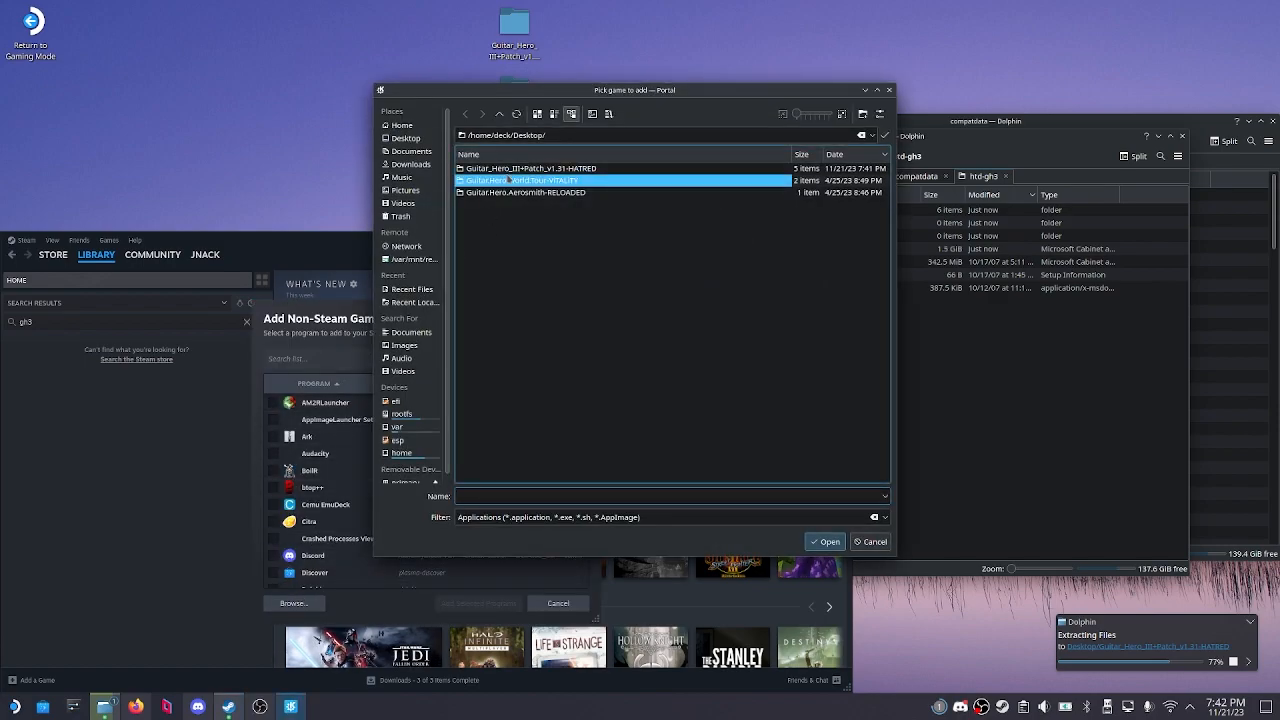
pyautogui.doubleClick(540, 180)
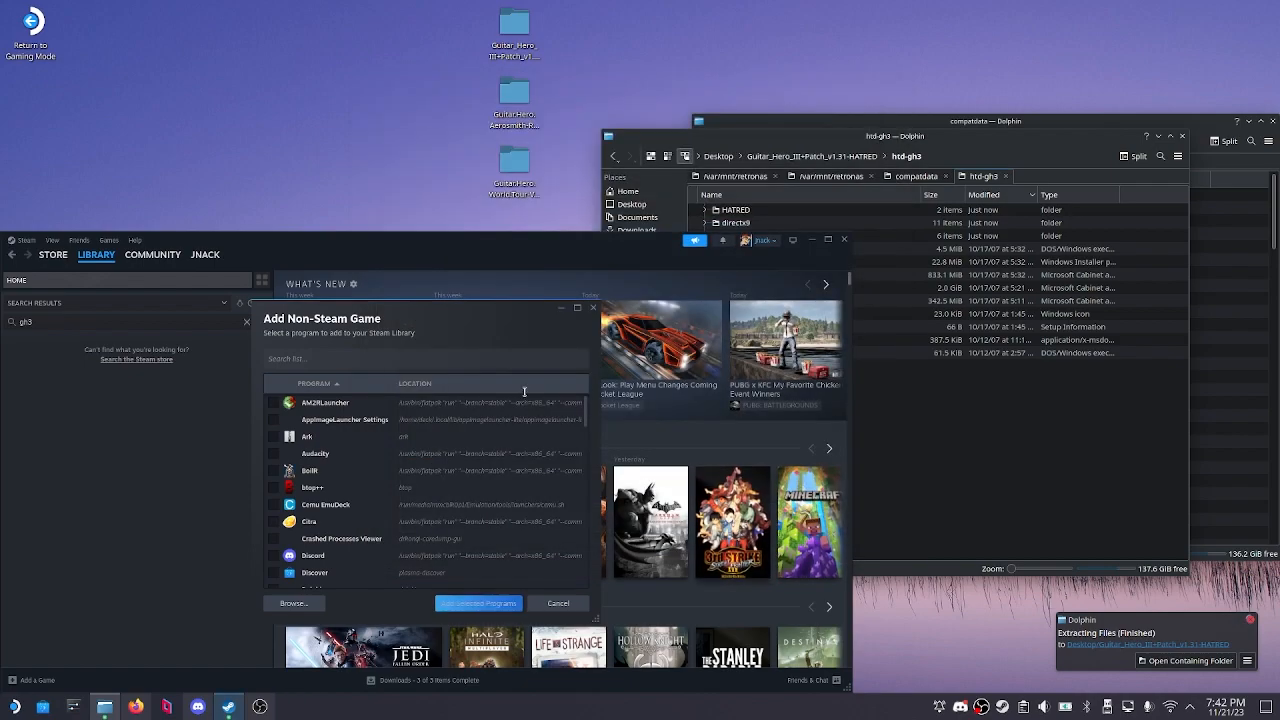
pyautogui.click(557, 603)
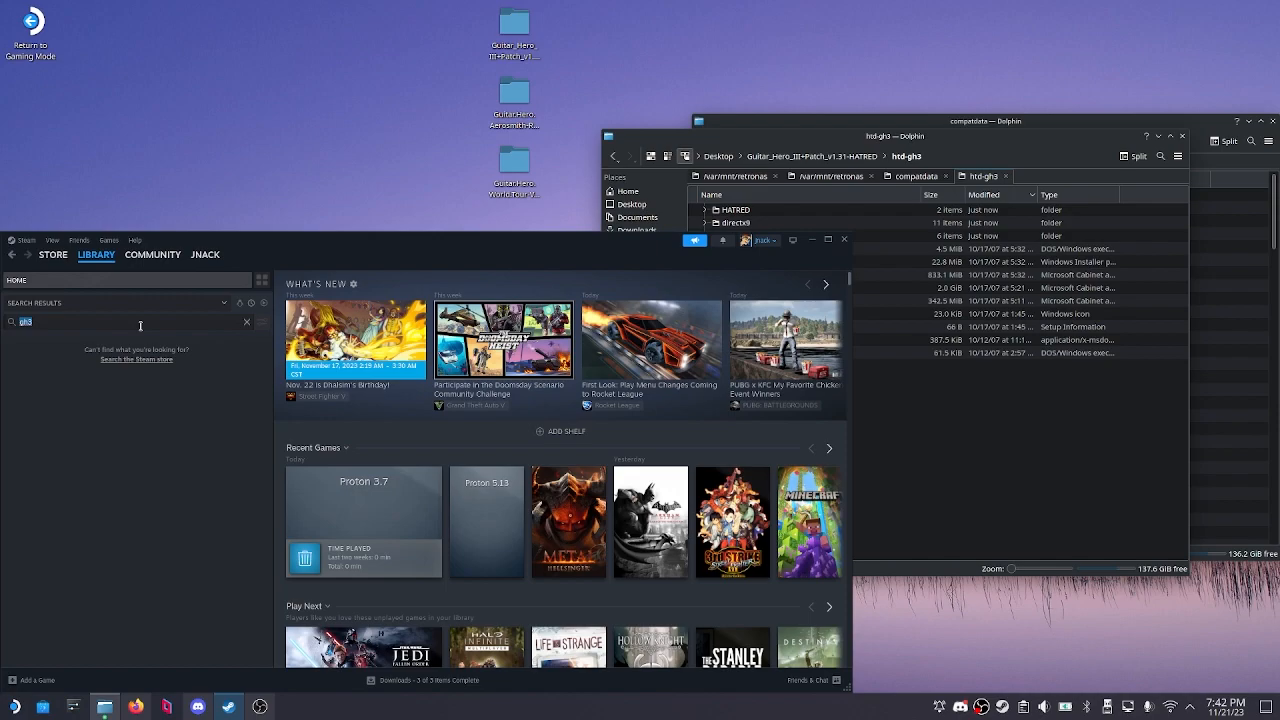
# - Search 'set' and force Setup.exe's compatibility tool to Proton 7.0-6
pyautogui.write('set')
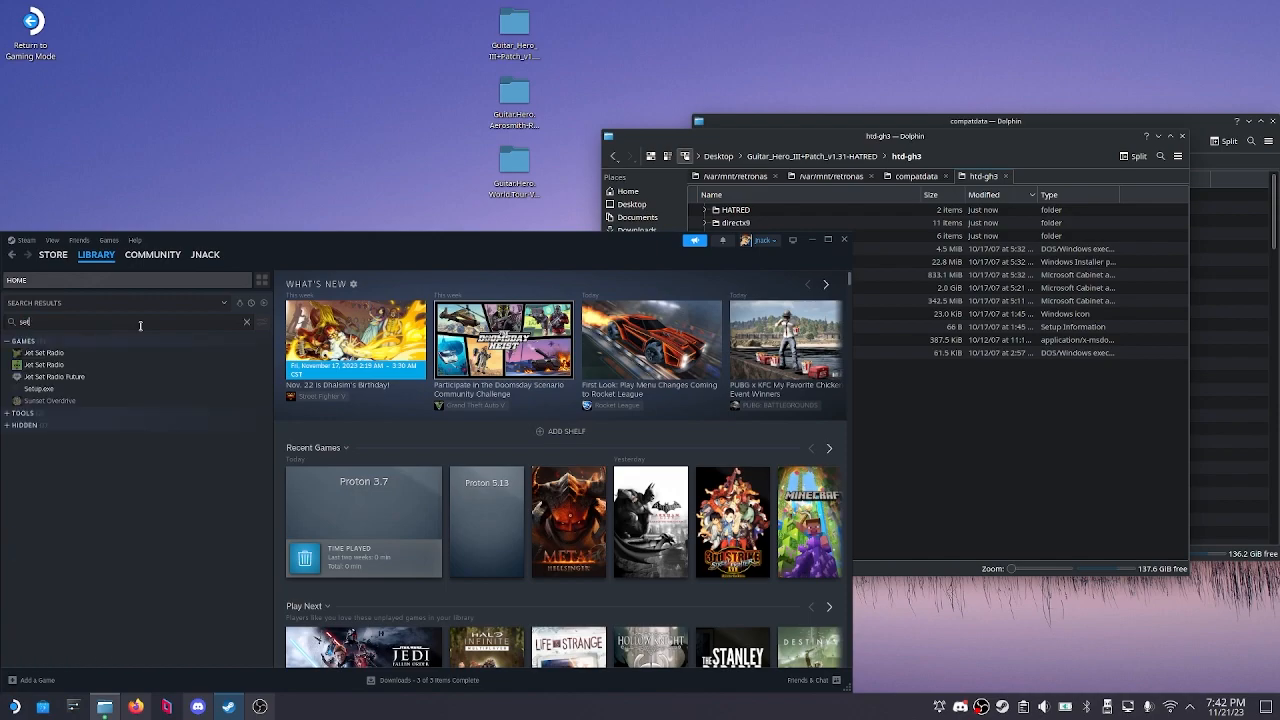
pyautogui.rightClick(39, 352)
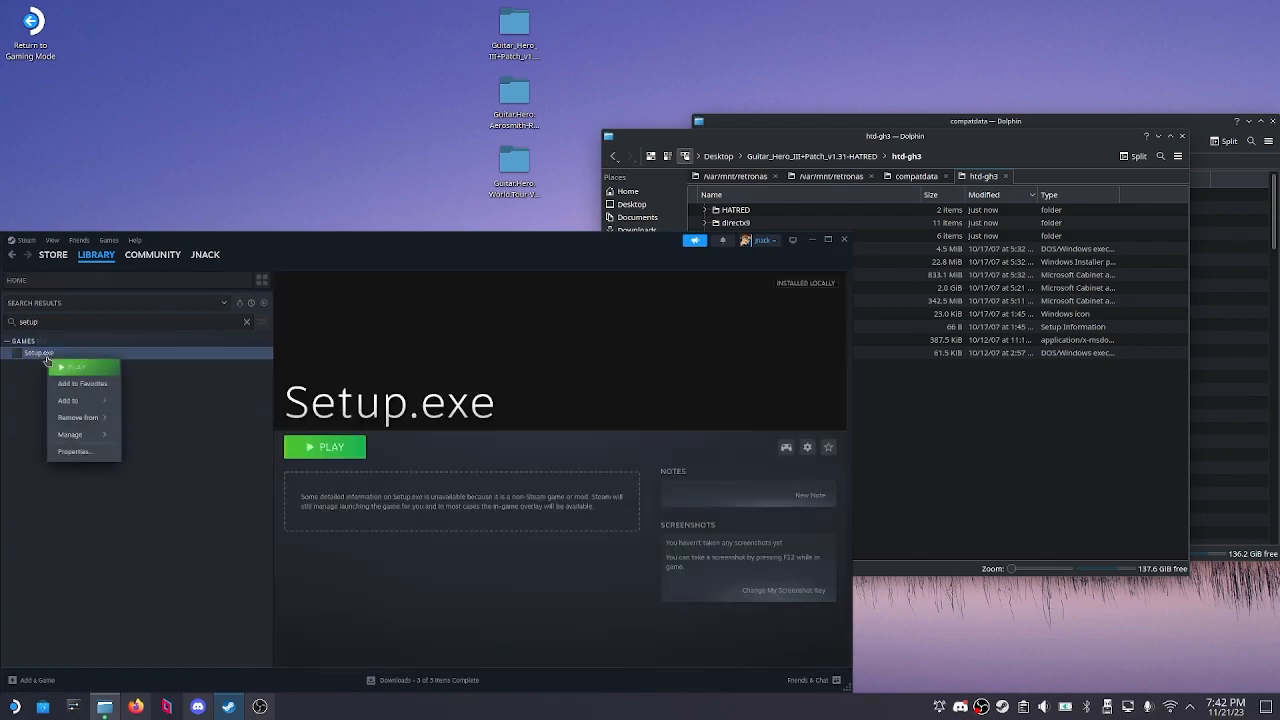
pyautogui.click(74, 451)
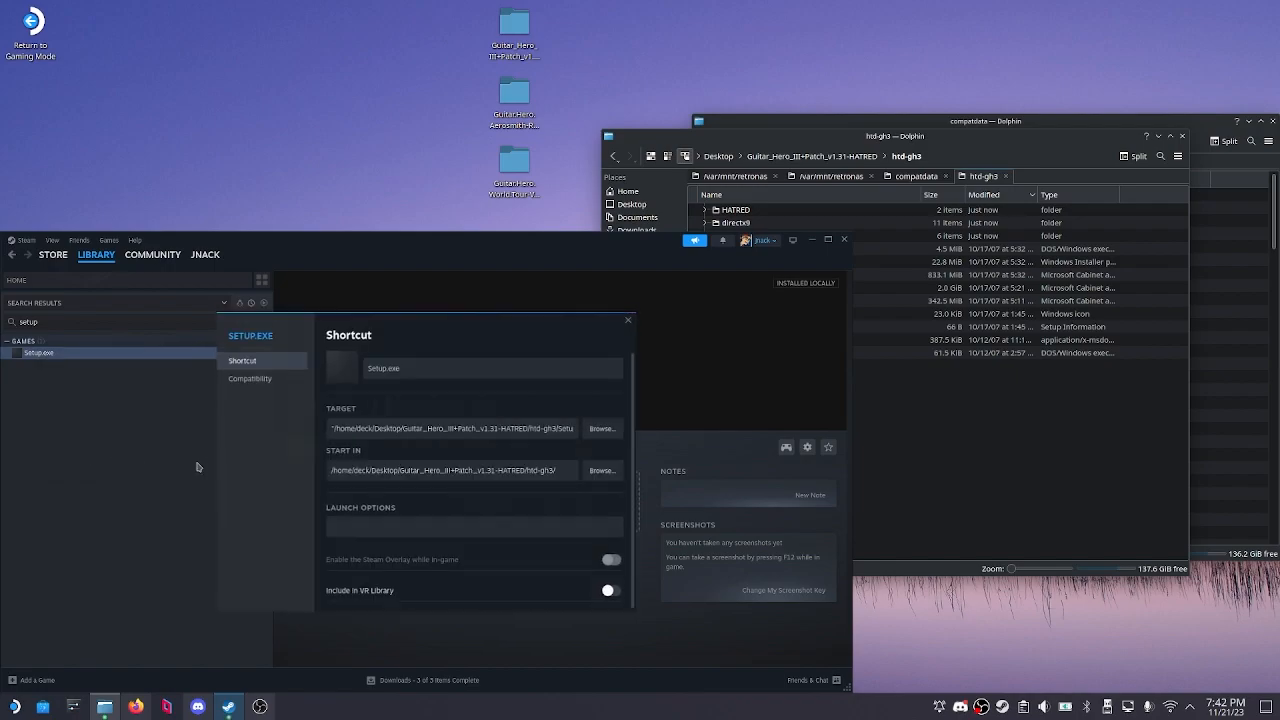
pyautogui.click(249, 378)
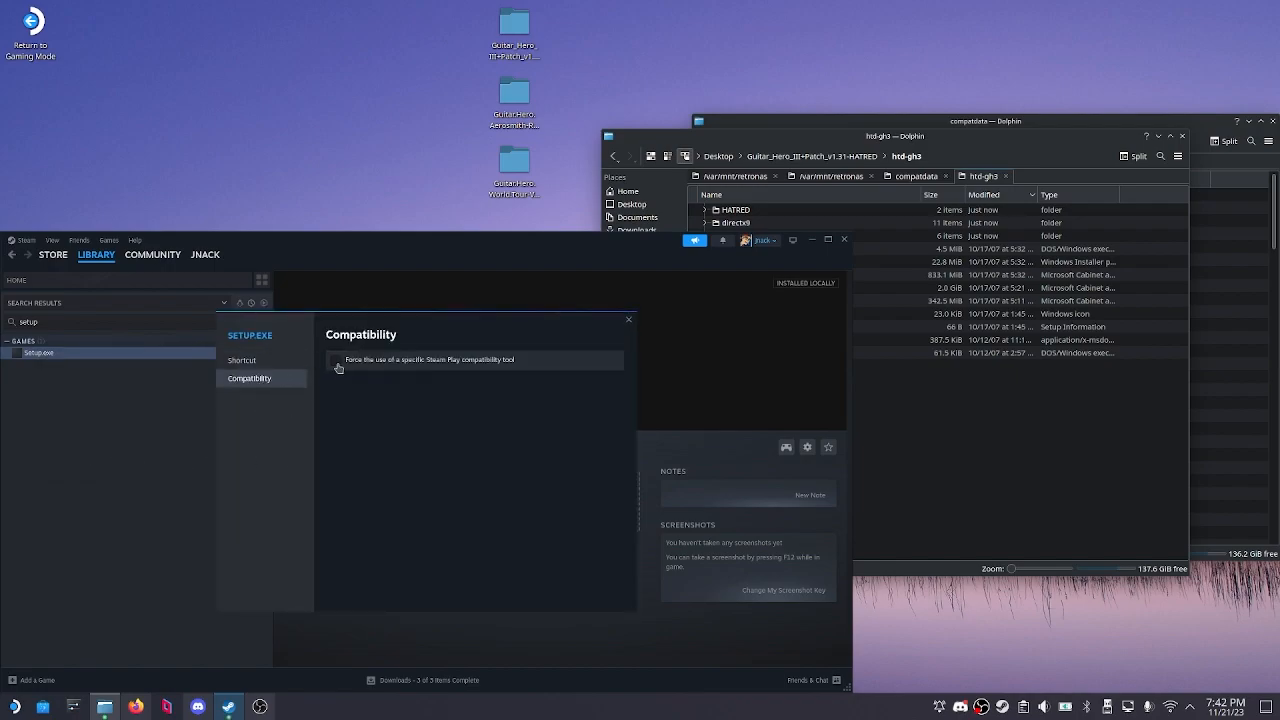
pyautogui.click(336, 360)
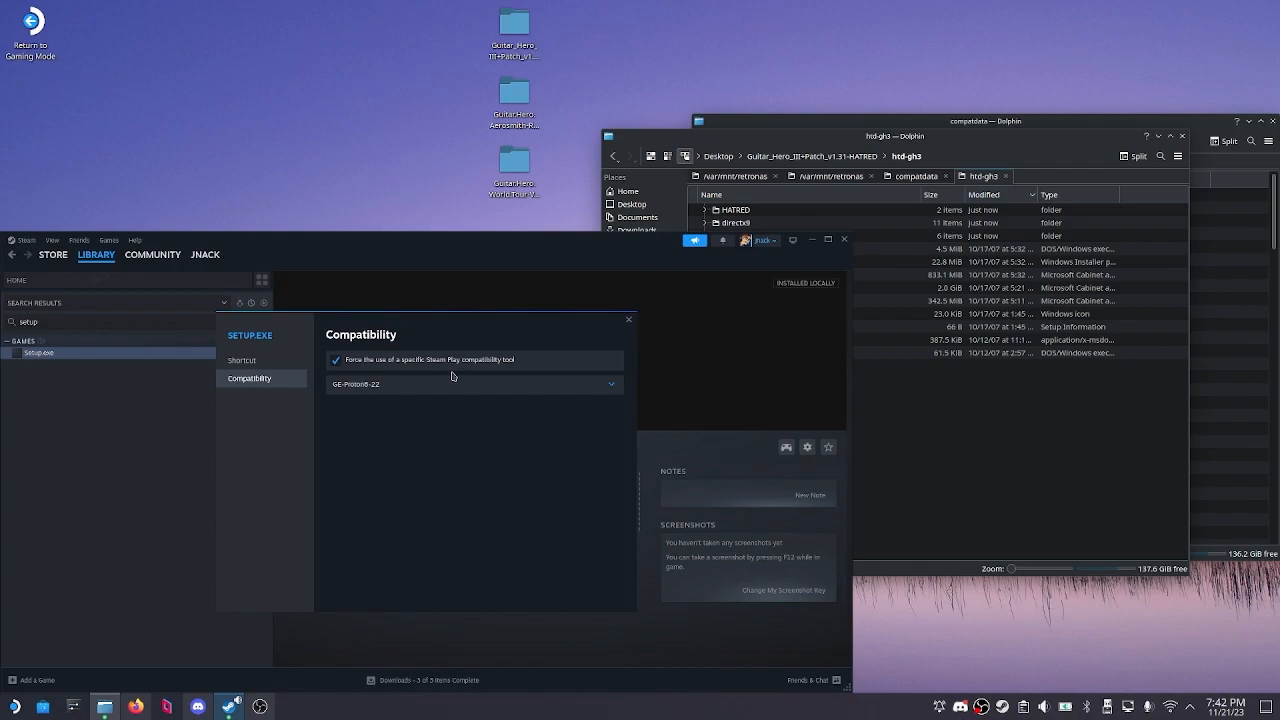
pyautogui.click(473, 384)
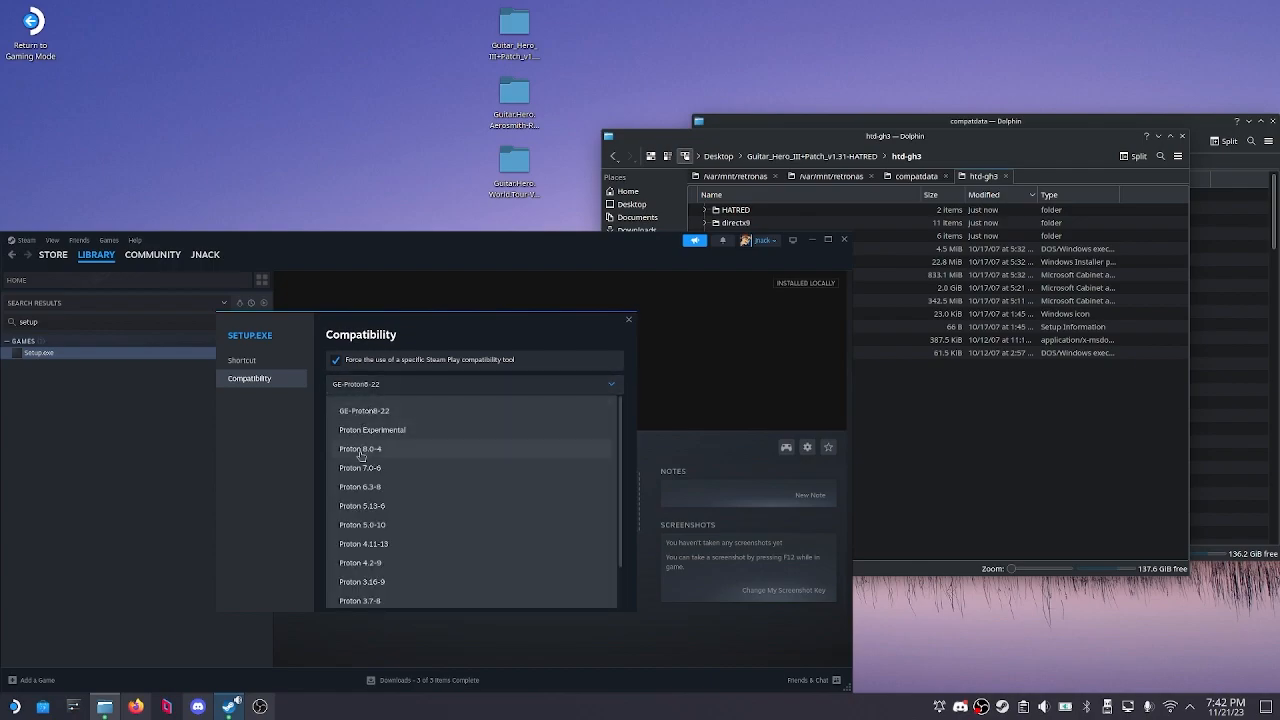
pyautogui.moveTo(360, 468)
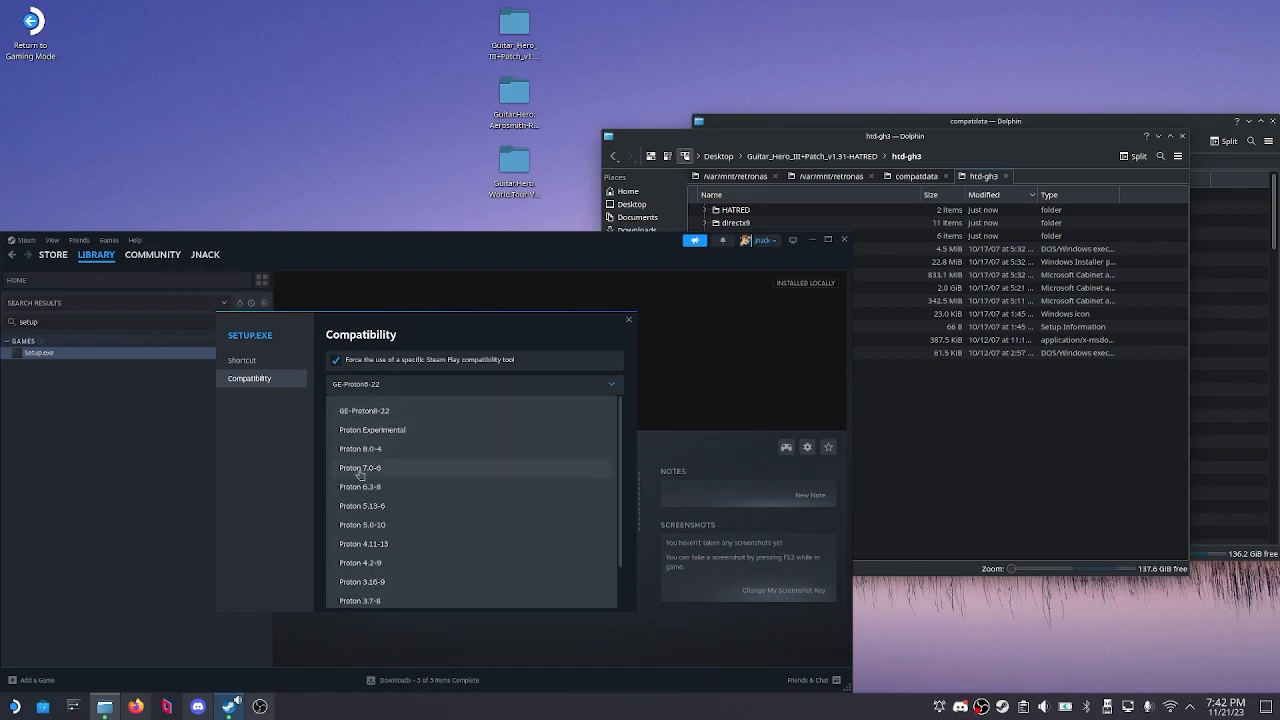
pyautogui.click(360, 467)
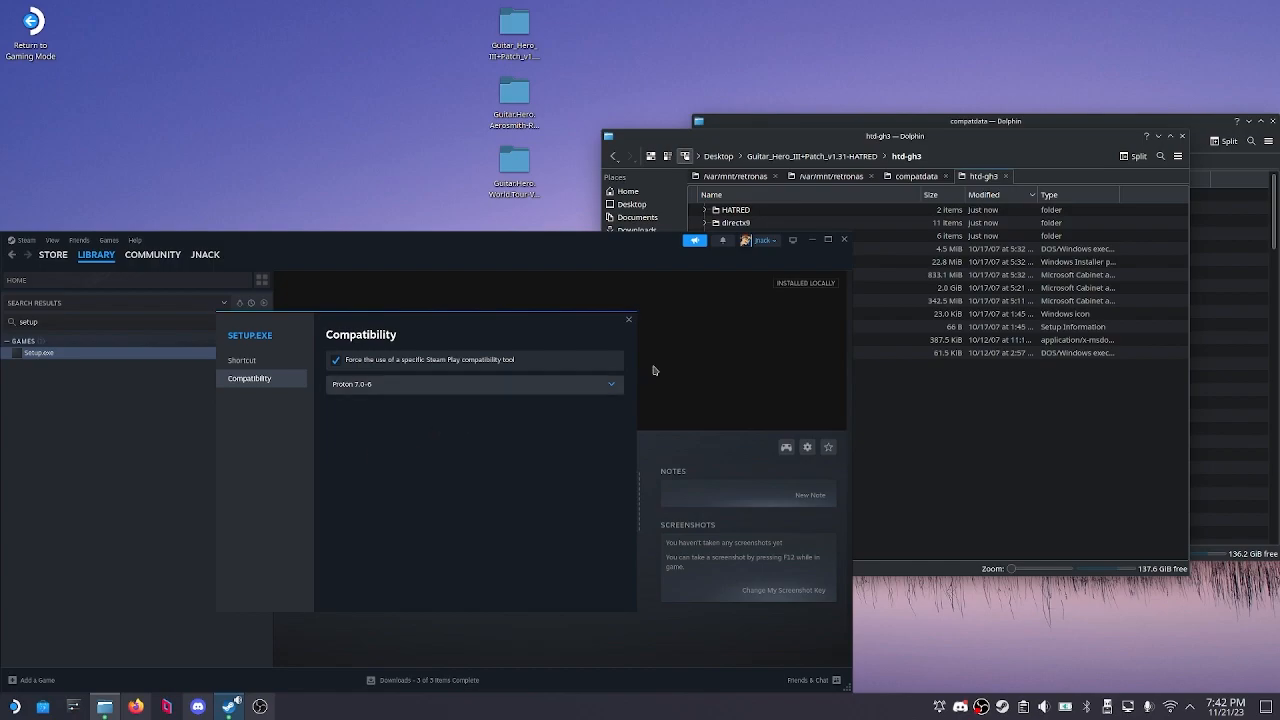
pyautogui.click(628, 319)
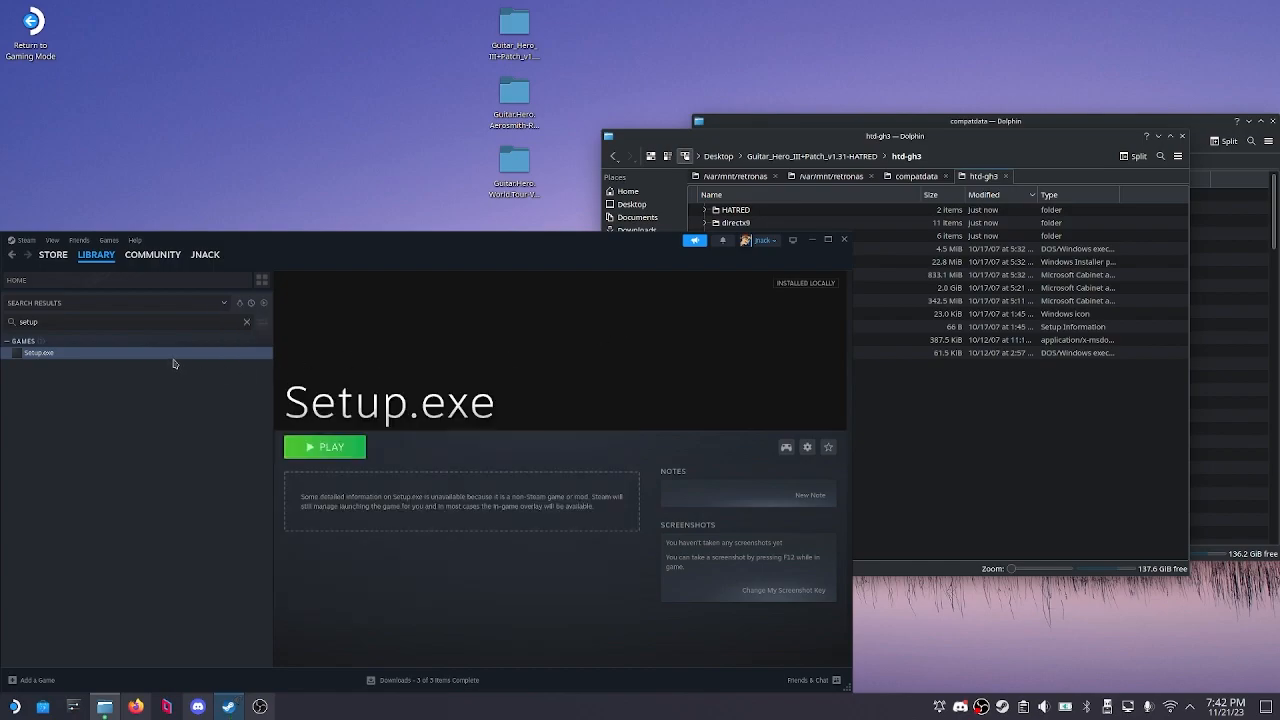
# - Run the Setup.exe installer, accepting customer information and the default install destination
pyautogui.click(324, 446)
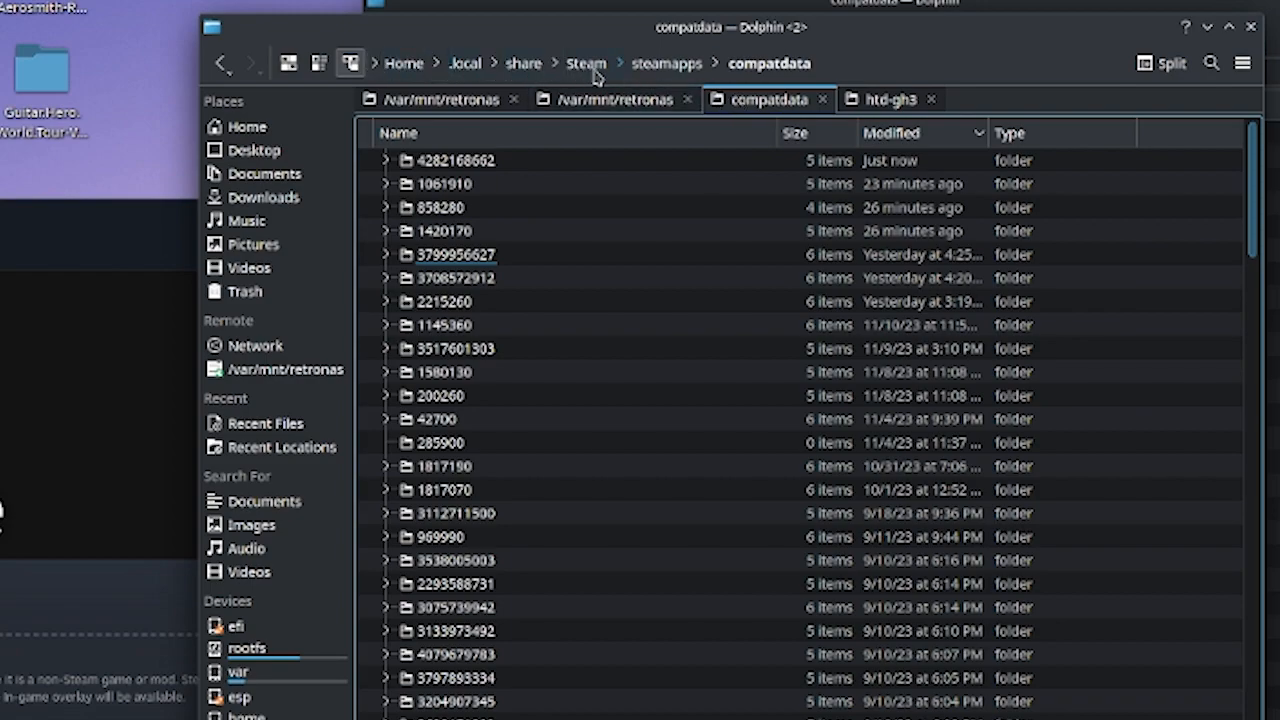
pyautogui.moveTo(785, 78)
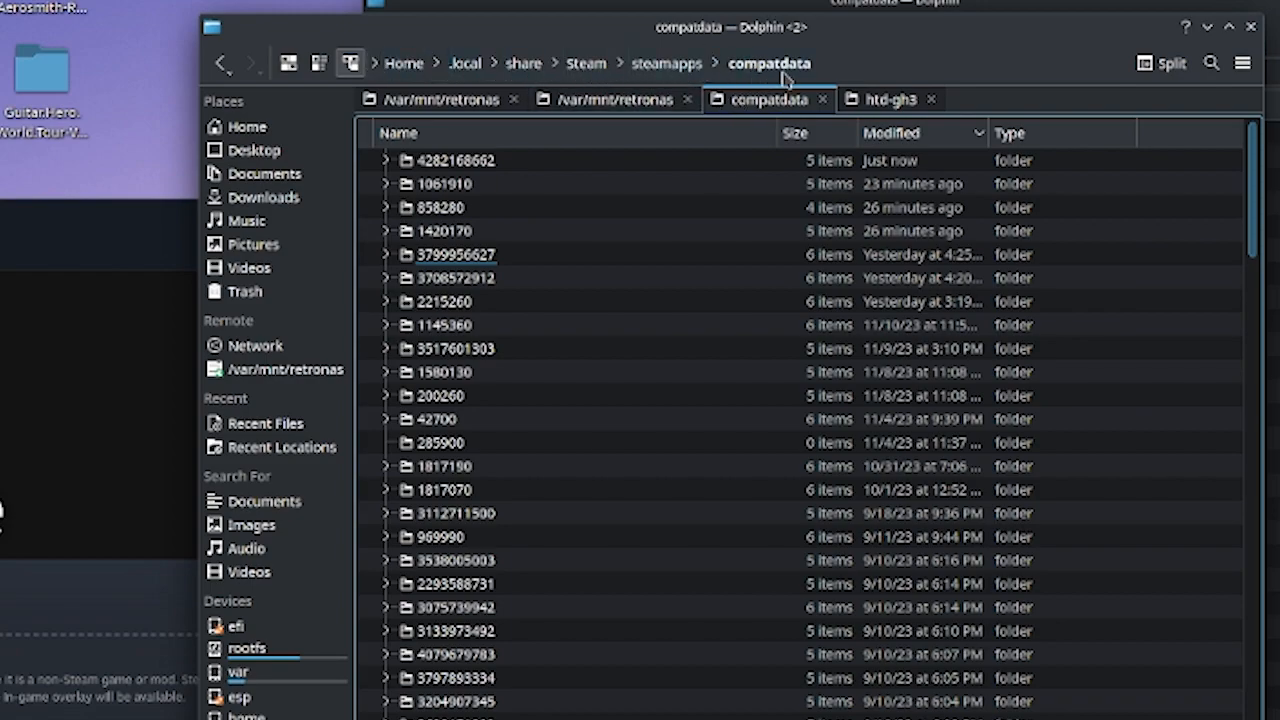
pyautogui.click(456, 160)
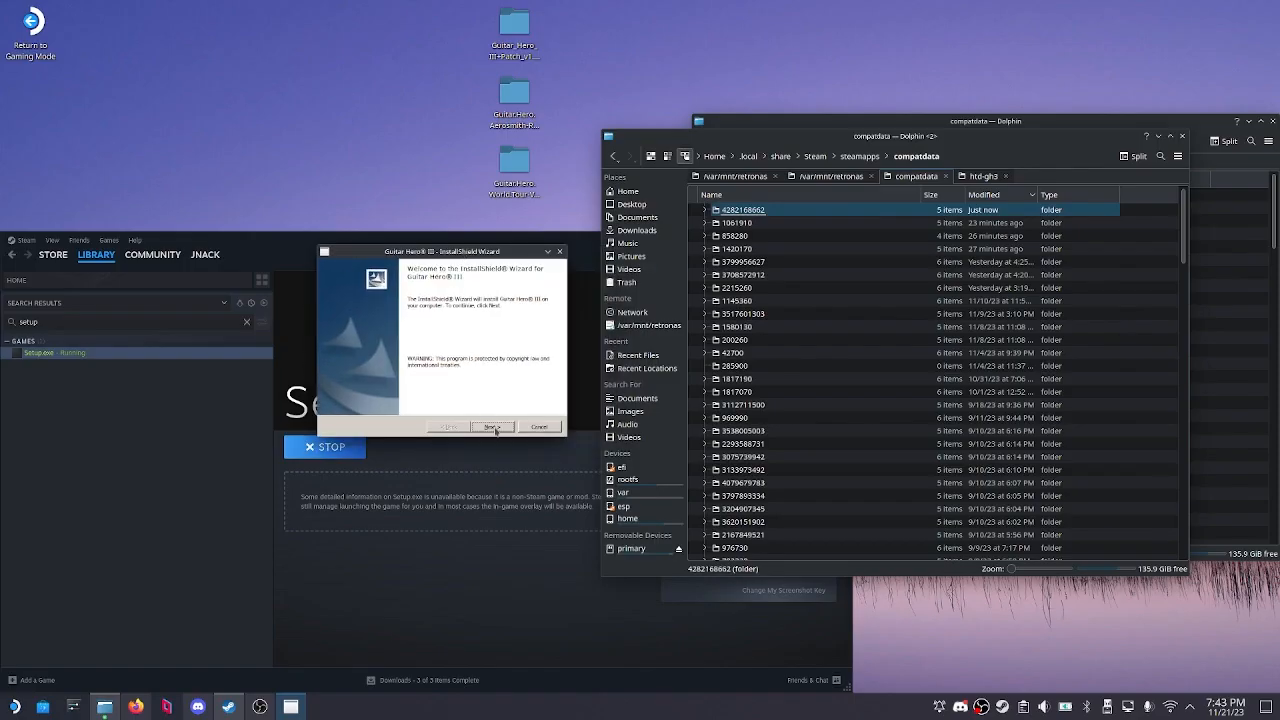
pyautogui.click(492, 427)
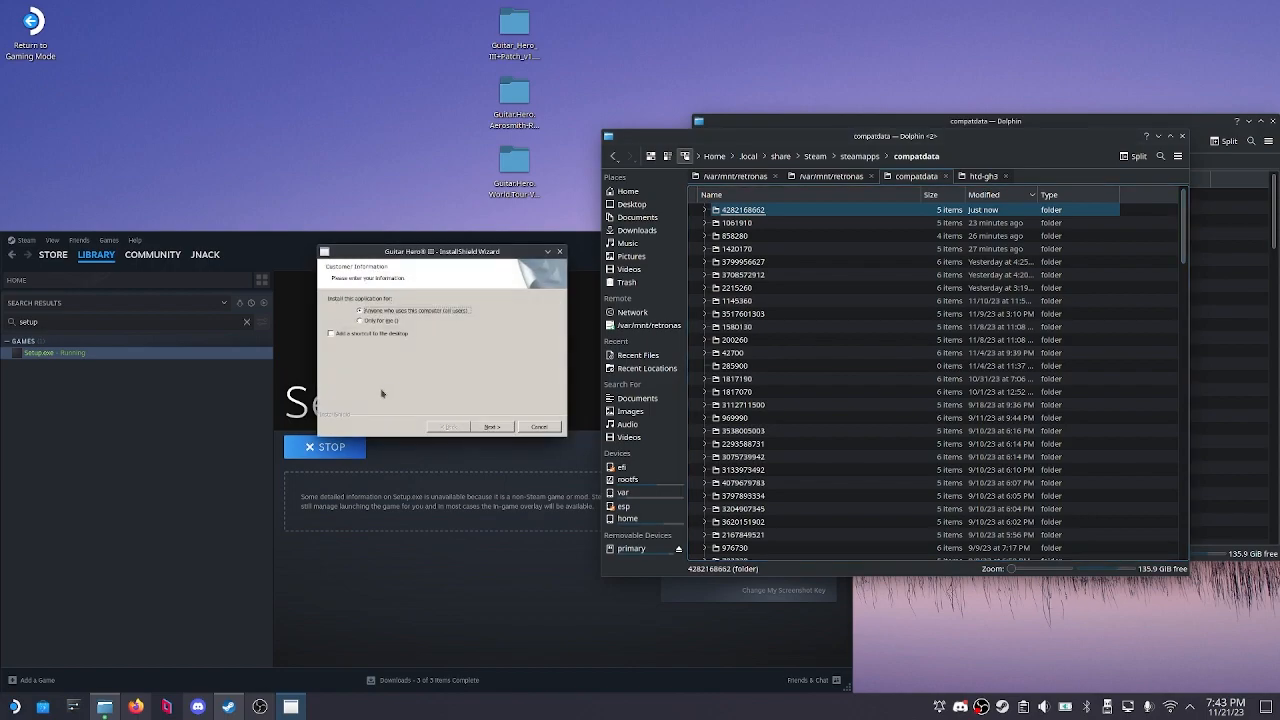
pyautogui.click(491, 427)
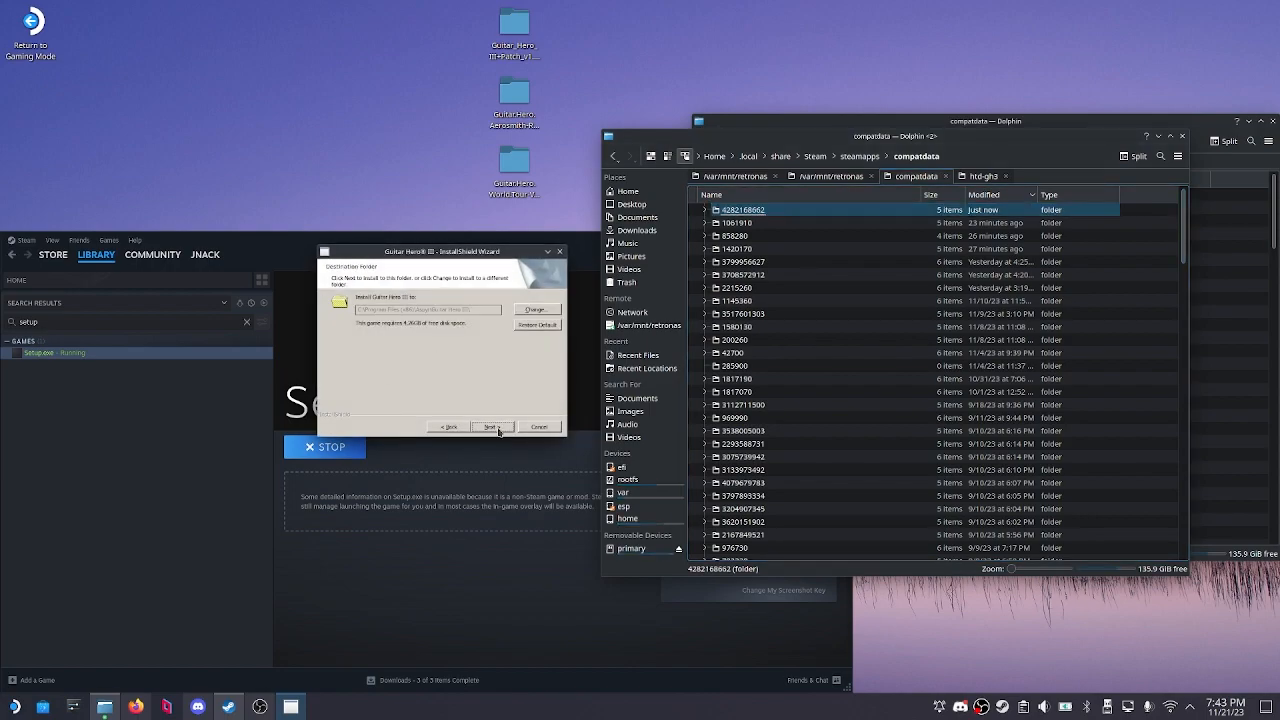
pyautogui.click(491, 427)
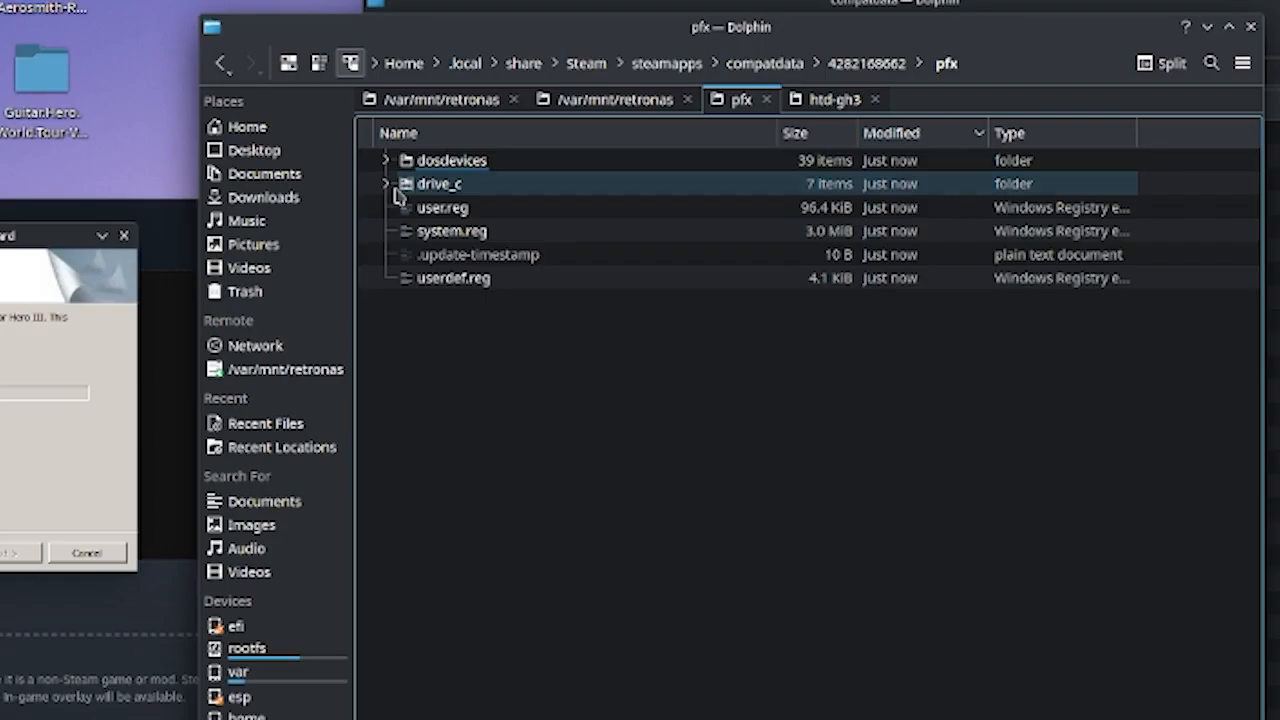
# - Verify Guitar Hero III exists under drive_c's Aspyr folder, then finish the installer
pyautogui.click(385, 183)
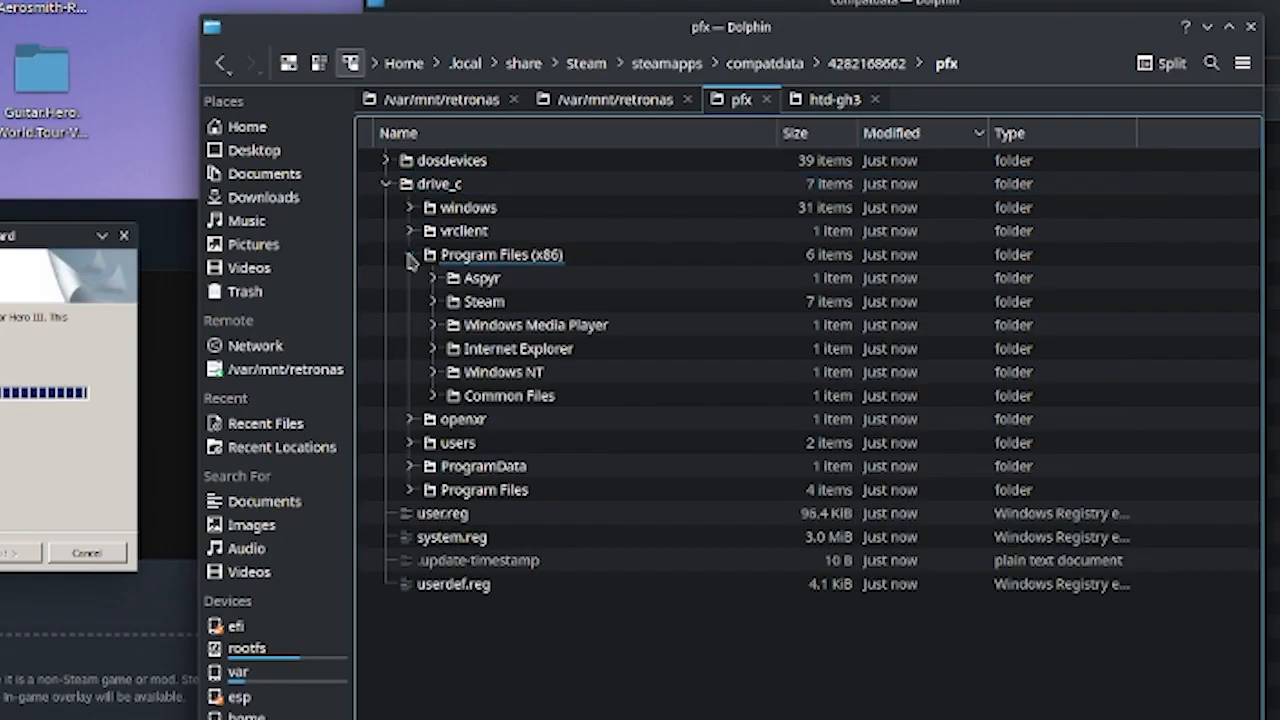
pyautogui.click(431, 277)
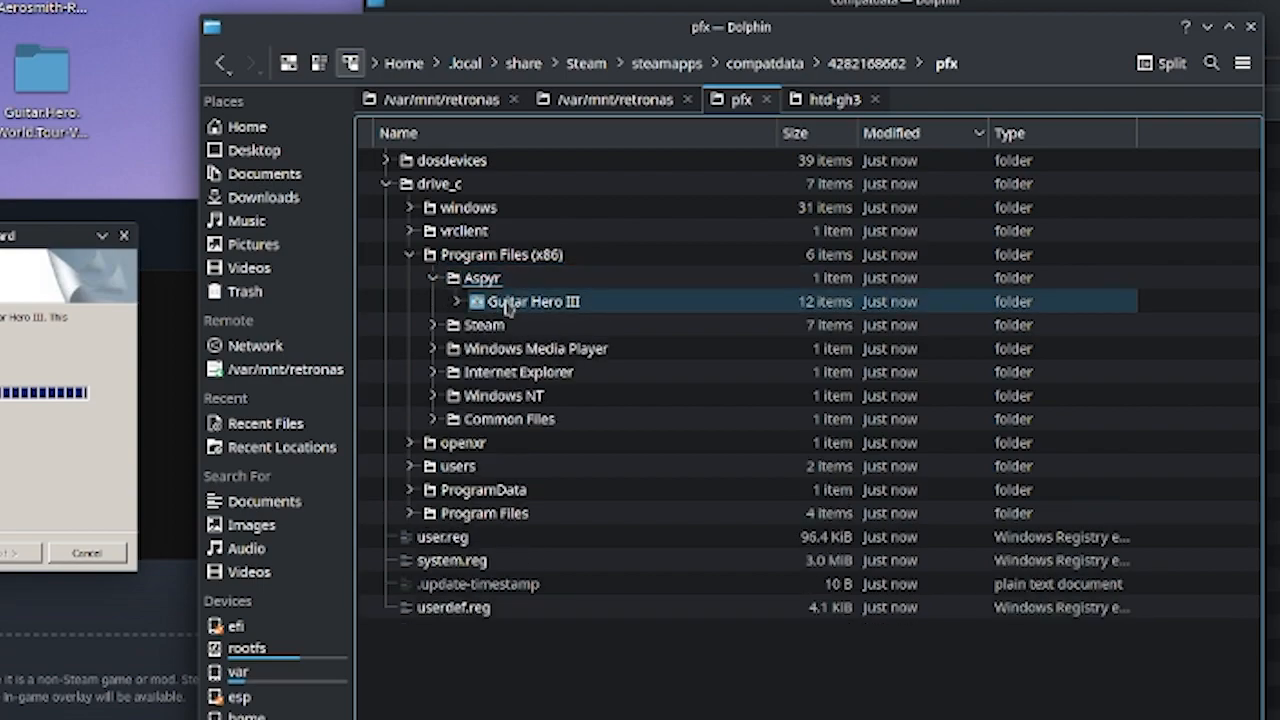
pyautogui.click(456, 301)
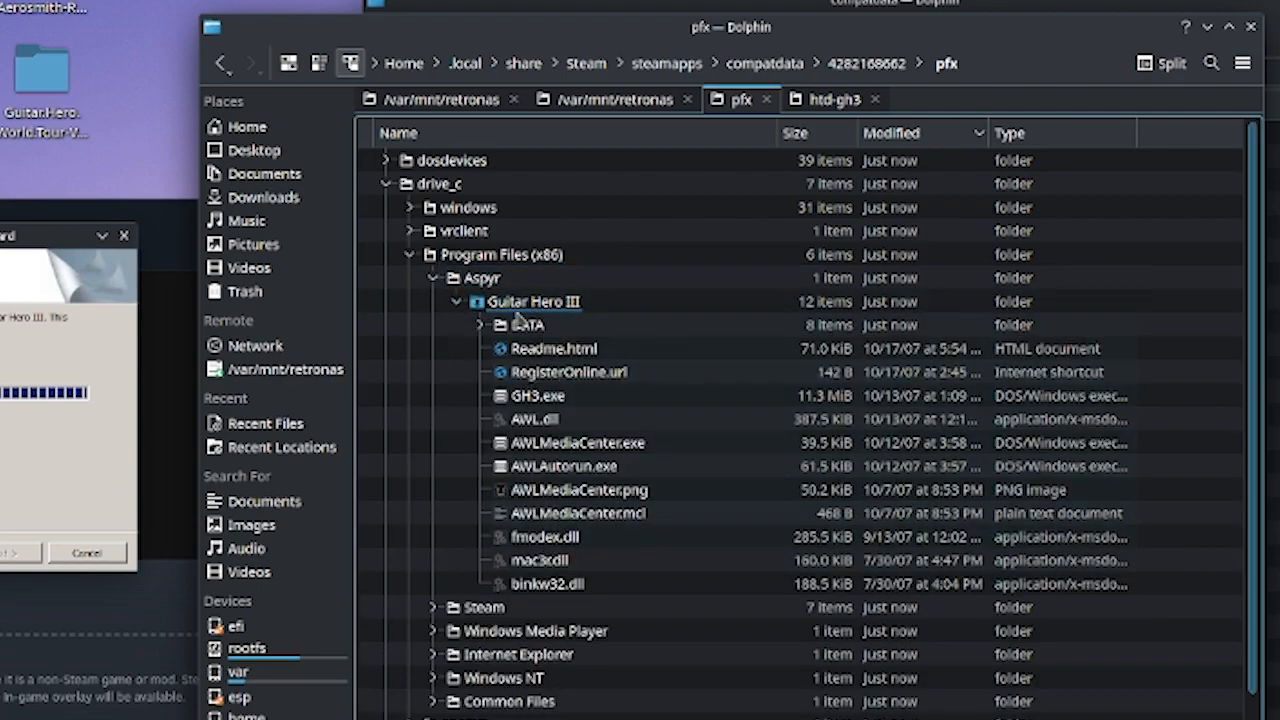
pyautogui.click(540, 395)
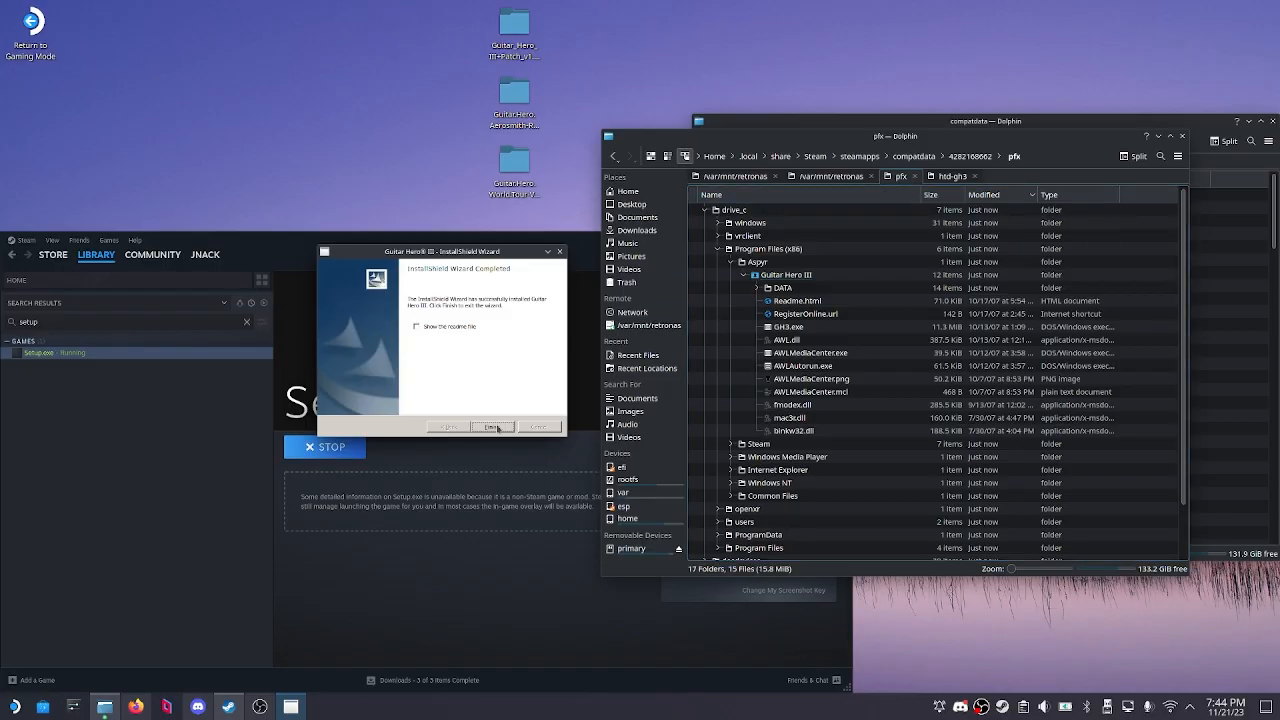
pyautogui.click(493, 427)
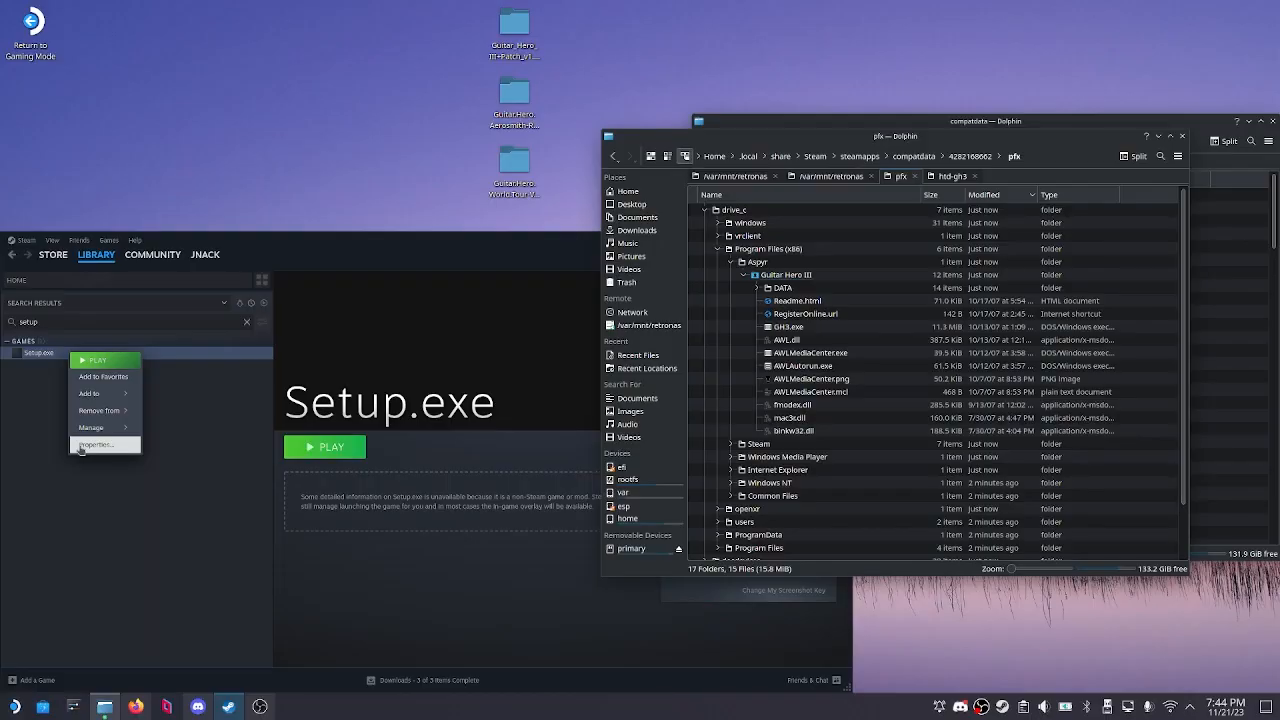
# - Browse to htd-h131 and edit the shortcut target to GH3_1.31_Patch.exe
pyautogui.click(96, 444)
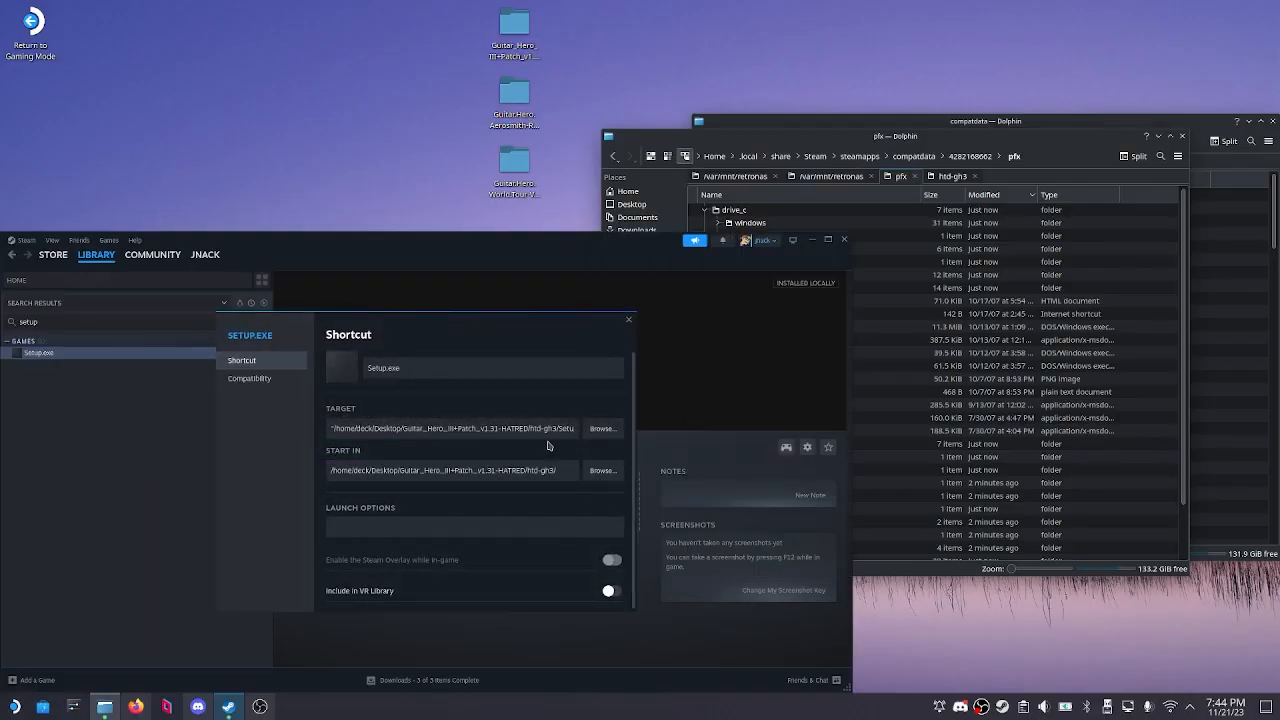
pyautogui.click(40, 352)
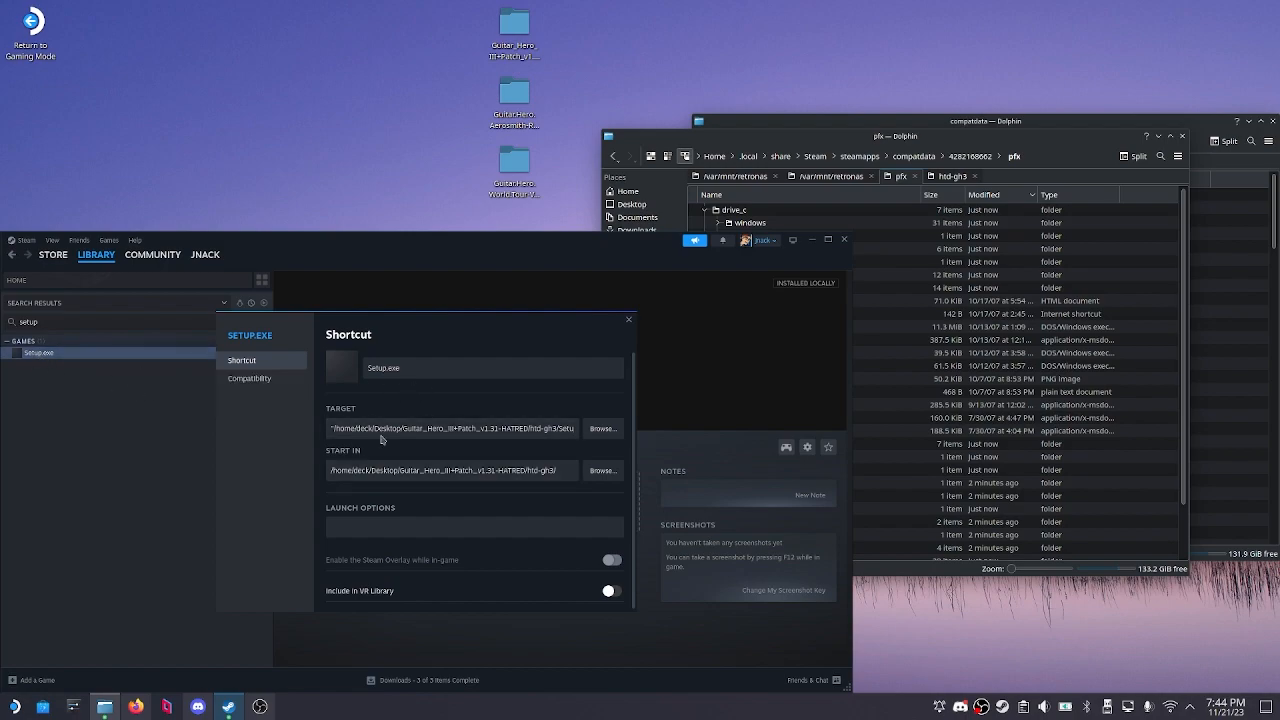
pyautogui.click(603, 428)
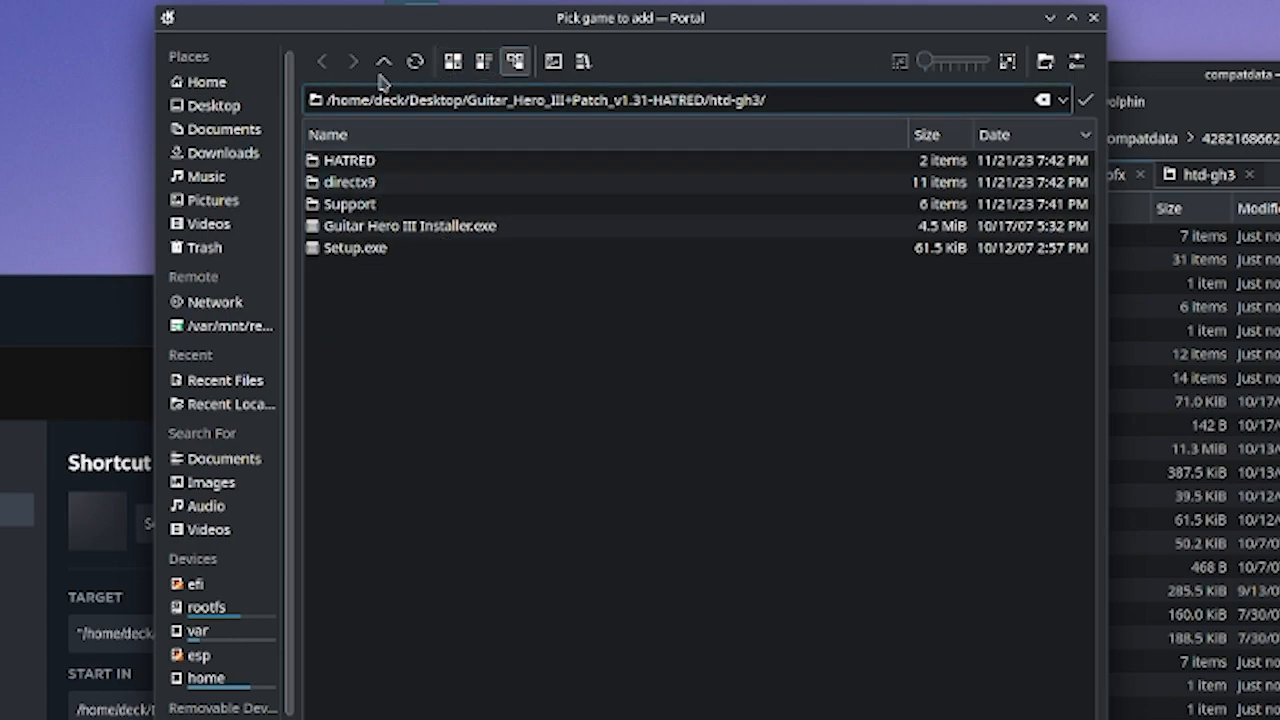
pyautogui.click(384, 61)
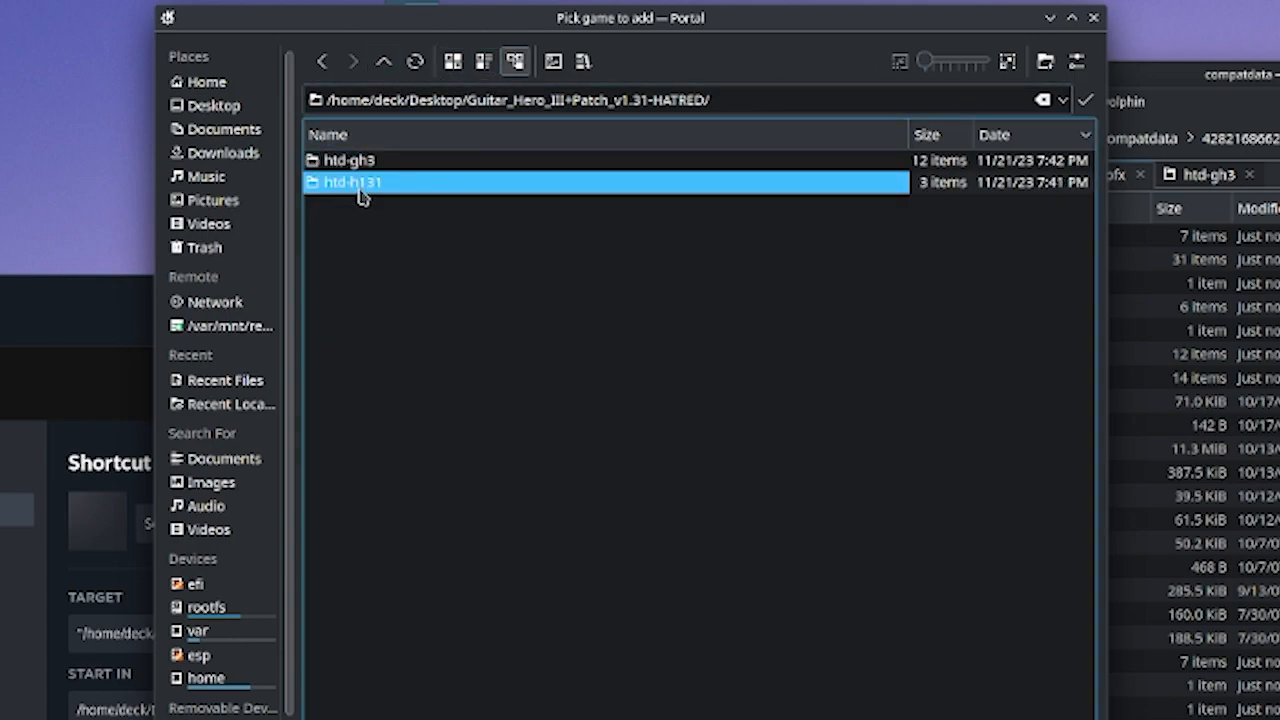
pyautogui.doubleClick(352, 182)
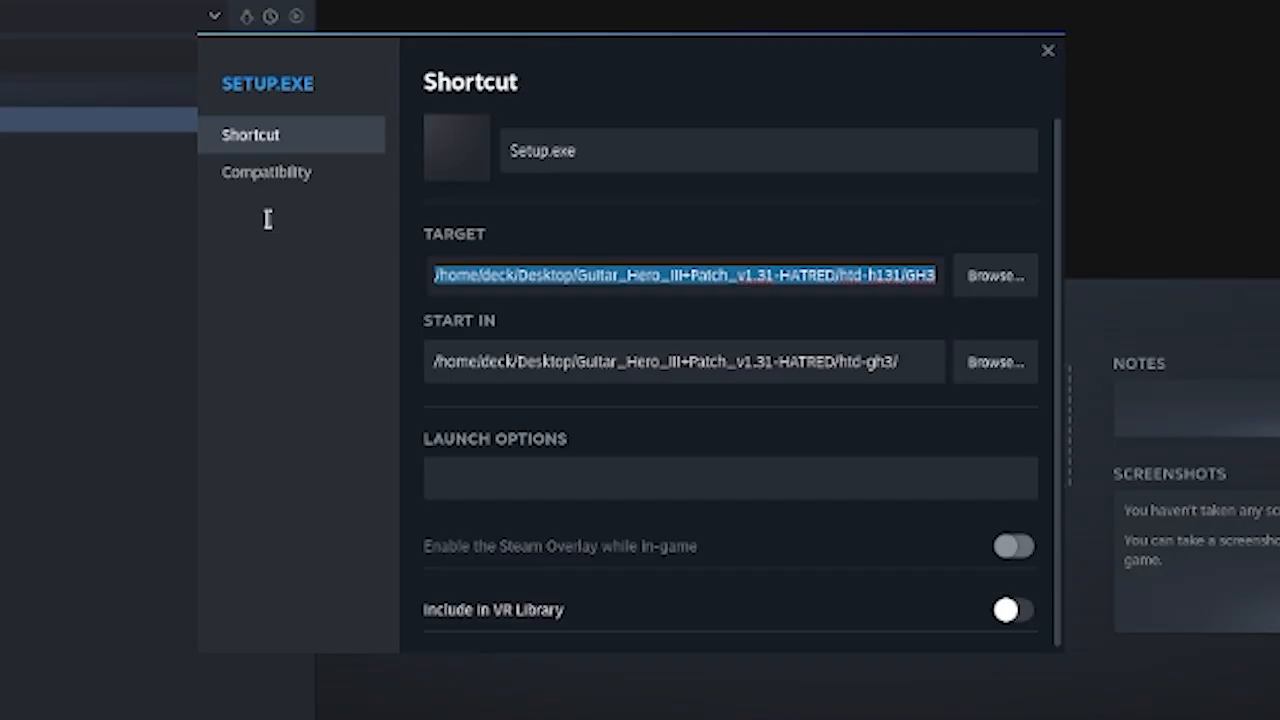
pyautogui.click(620, 361)
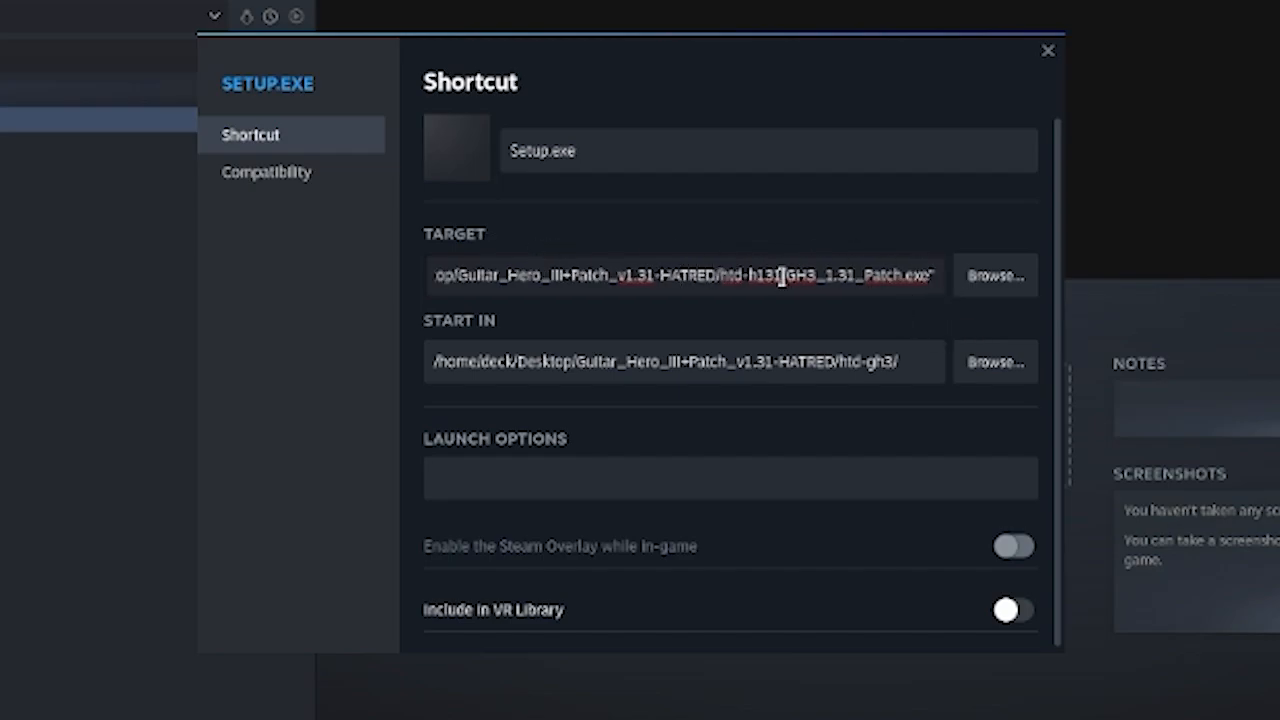
pyautogui.moveTo(588, 275); pyautogui.dragTo(785, 275)
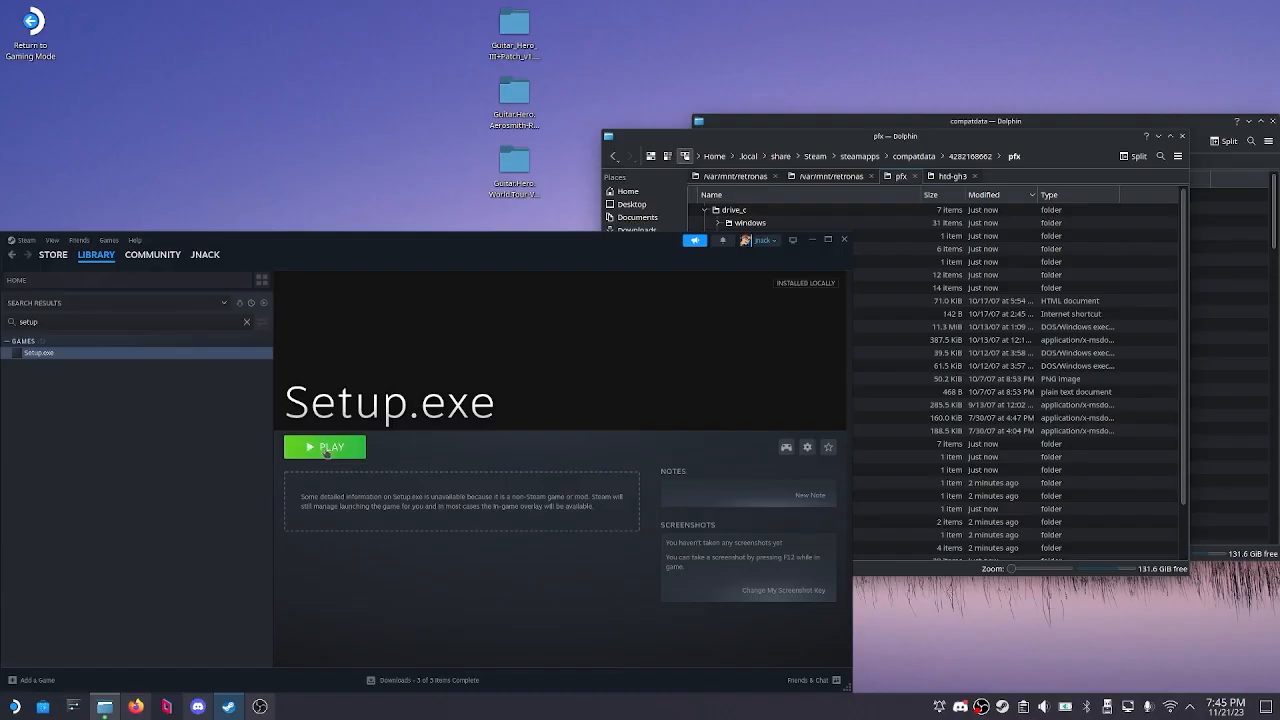
# - Launch the shortcut, start the 1.31 patcher, and finish after Patch Successful
pyautogui.click(324, 446)
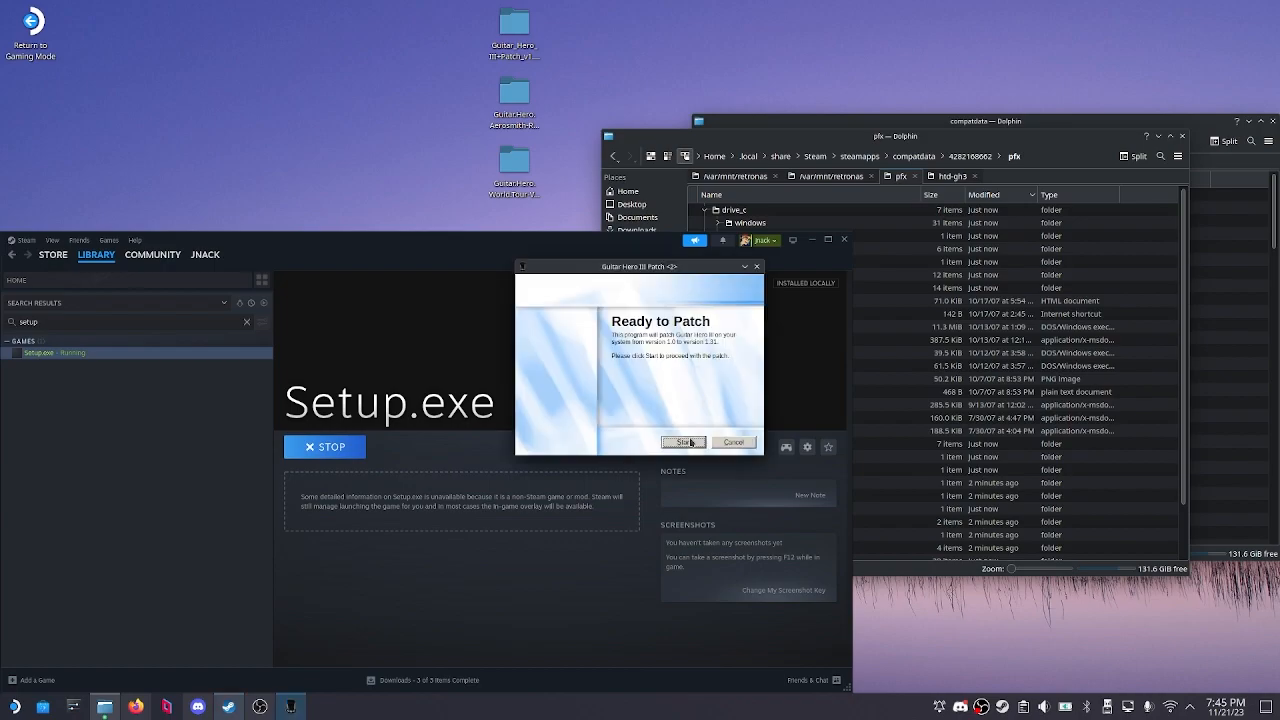
pyautogui.click(683, 442)
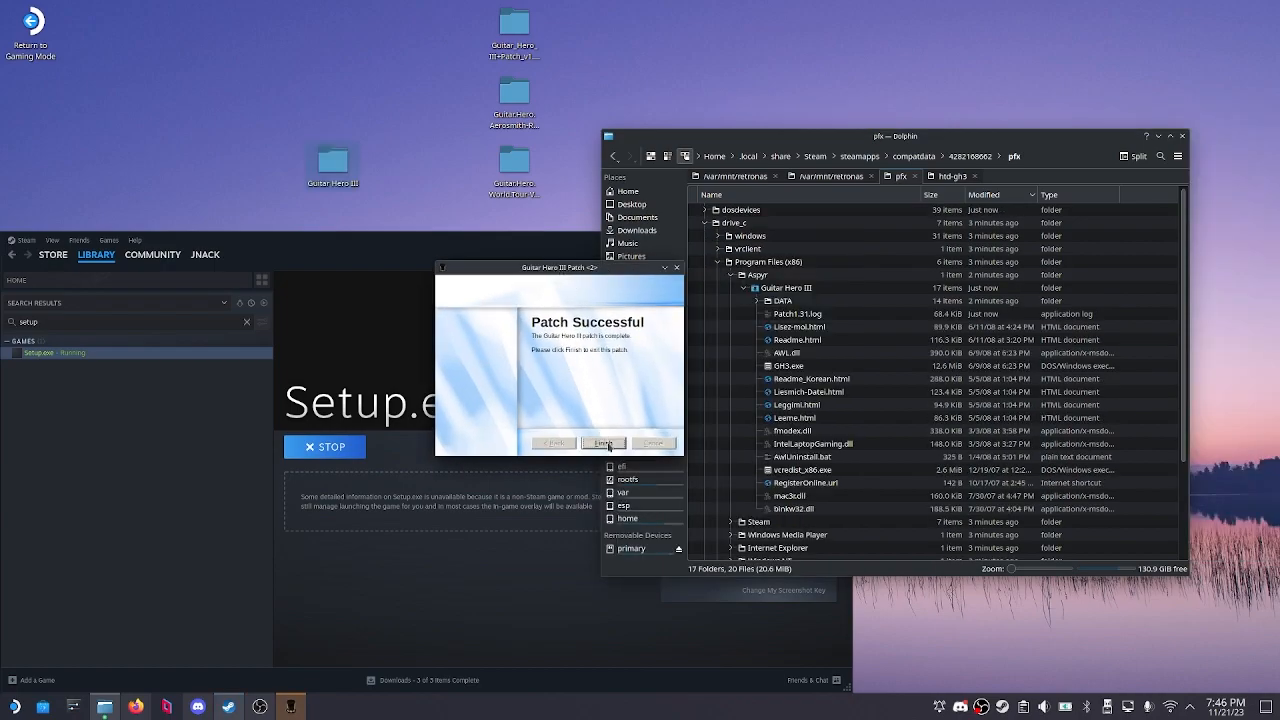
pyautogui.click(603, 442)
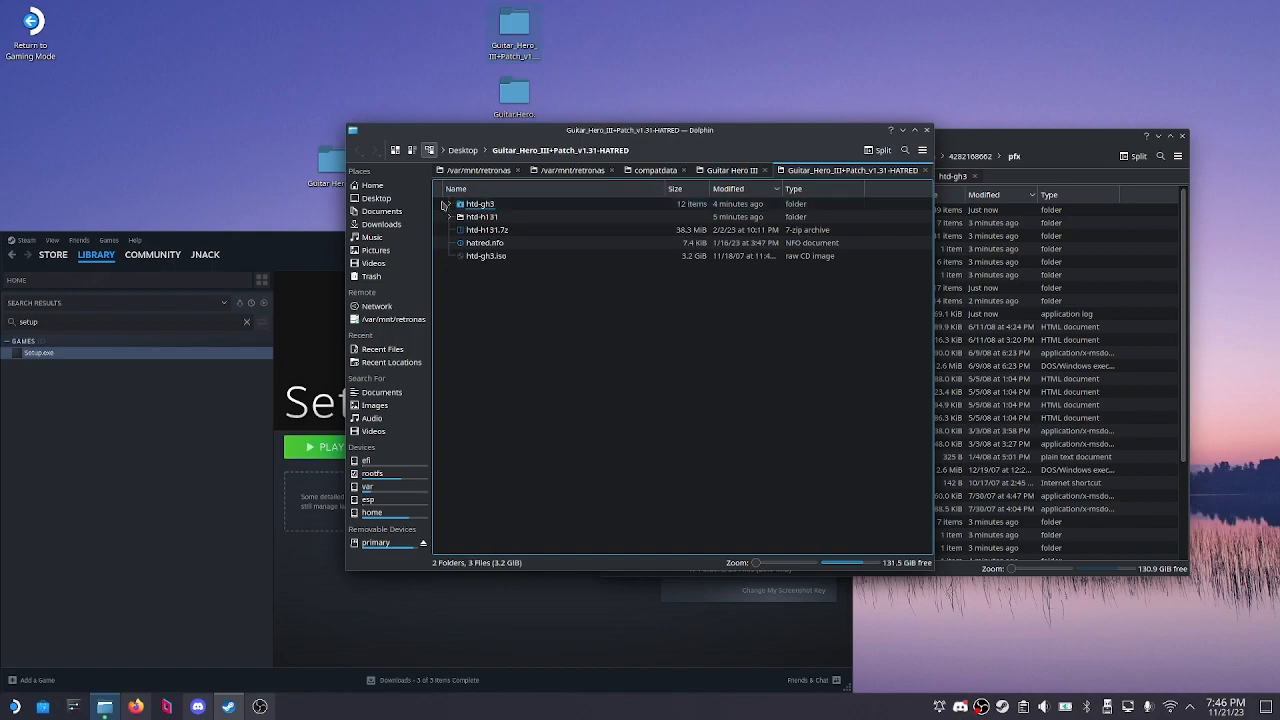
# - Copy HATRED's GH3.exe into the installed Guitar Hero III folder and select its path
pyautogui.click(449, 216)
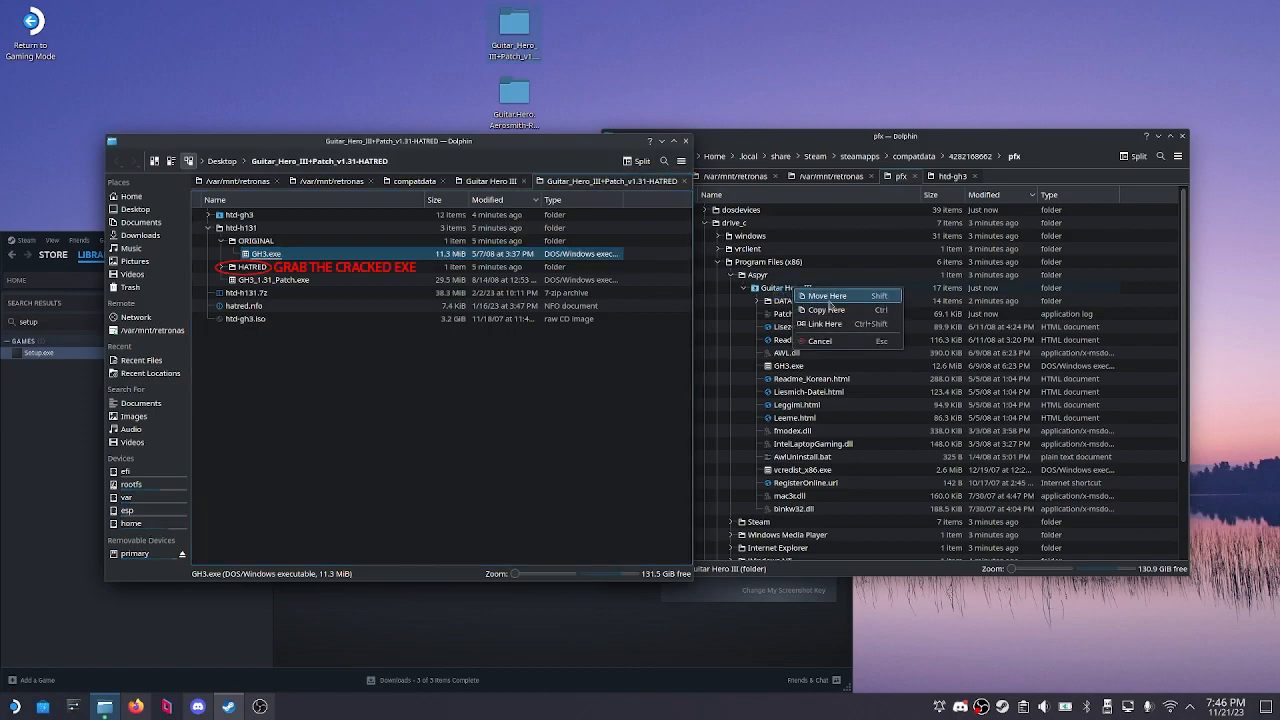
pyautogui.click(827, 309)
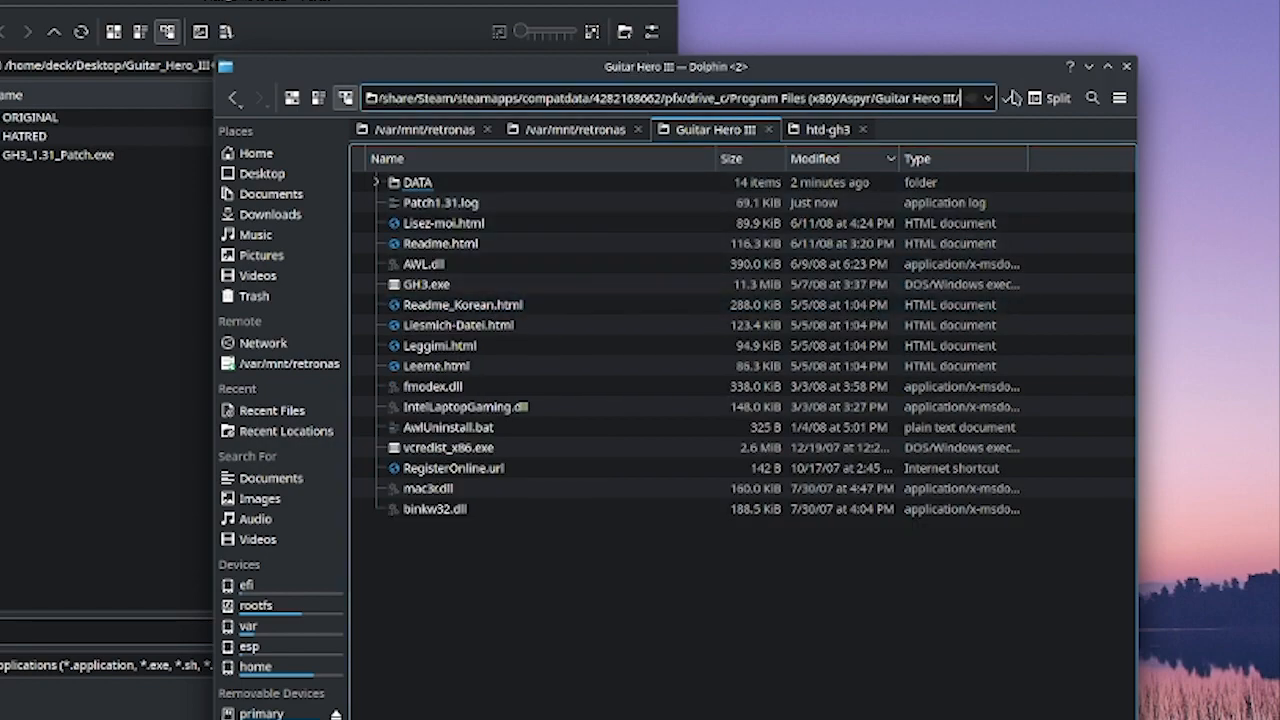
pyautogui.click(680, 97)
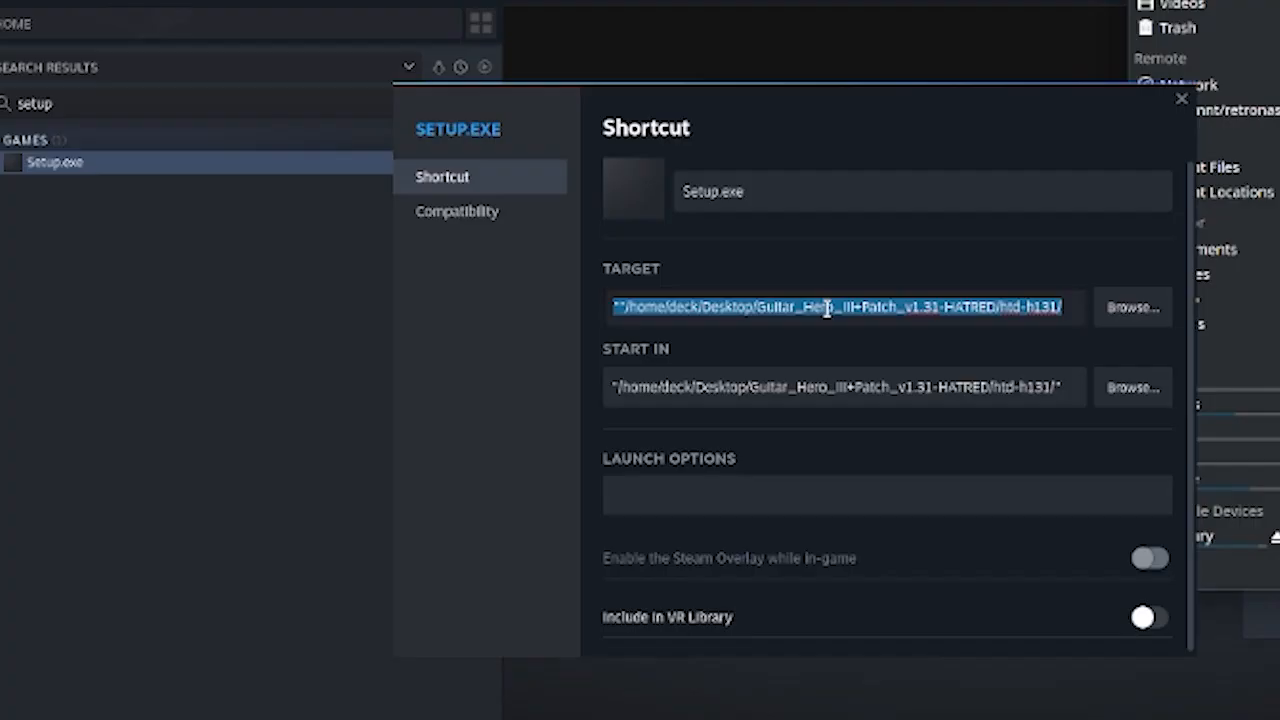
# - Set Target and Start In to the prefix's Guitar Hero III folder, appending /GH3.exe
pyautogui.write('1')
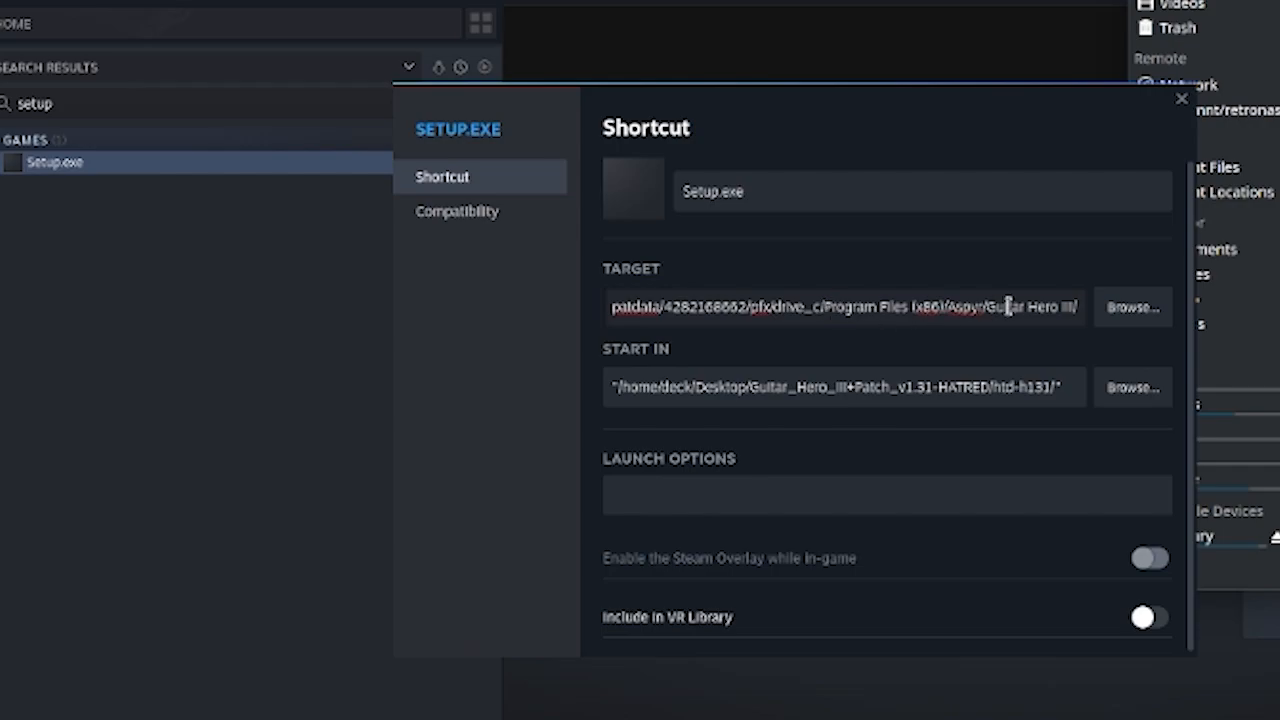
pyautogui.write('/GH3')
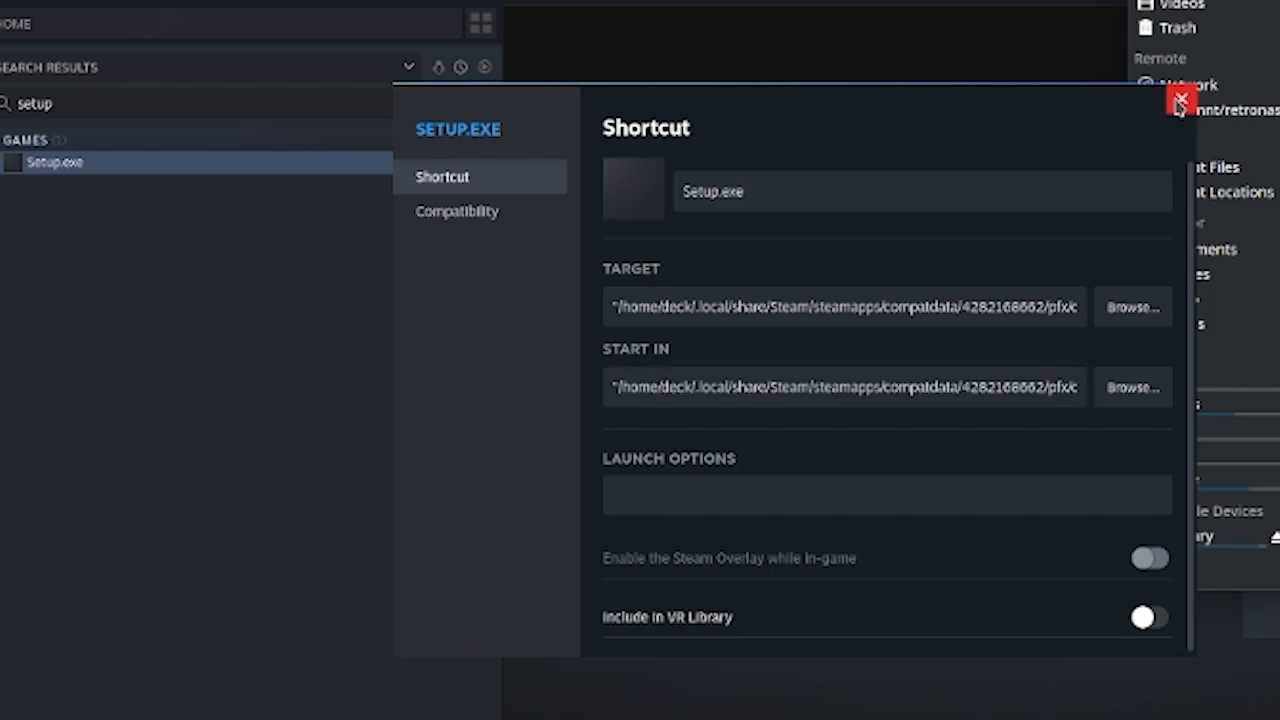
pyautogui.click(1178, 100)
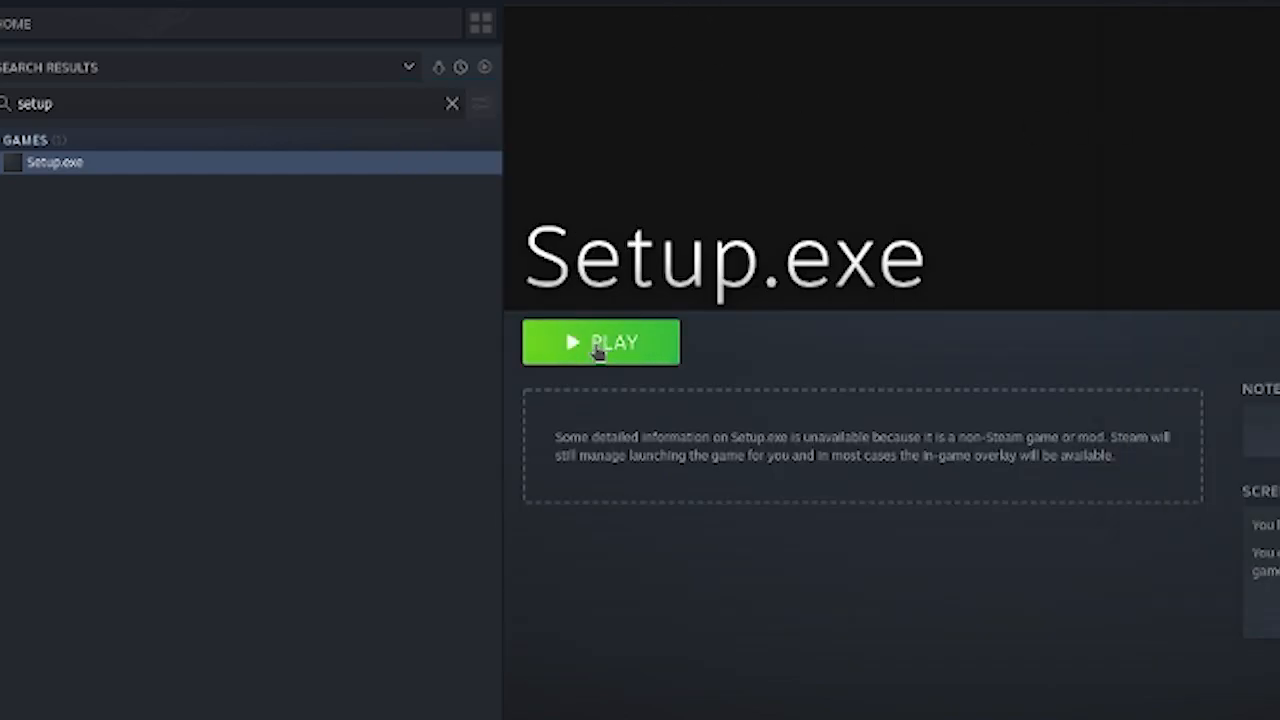
pyautogui.click(600, 342)
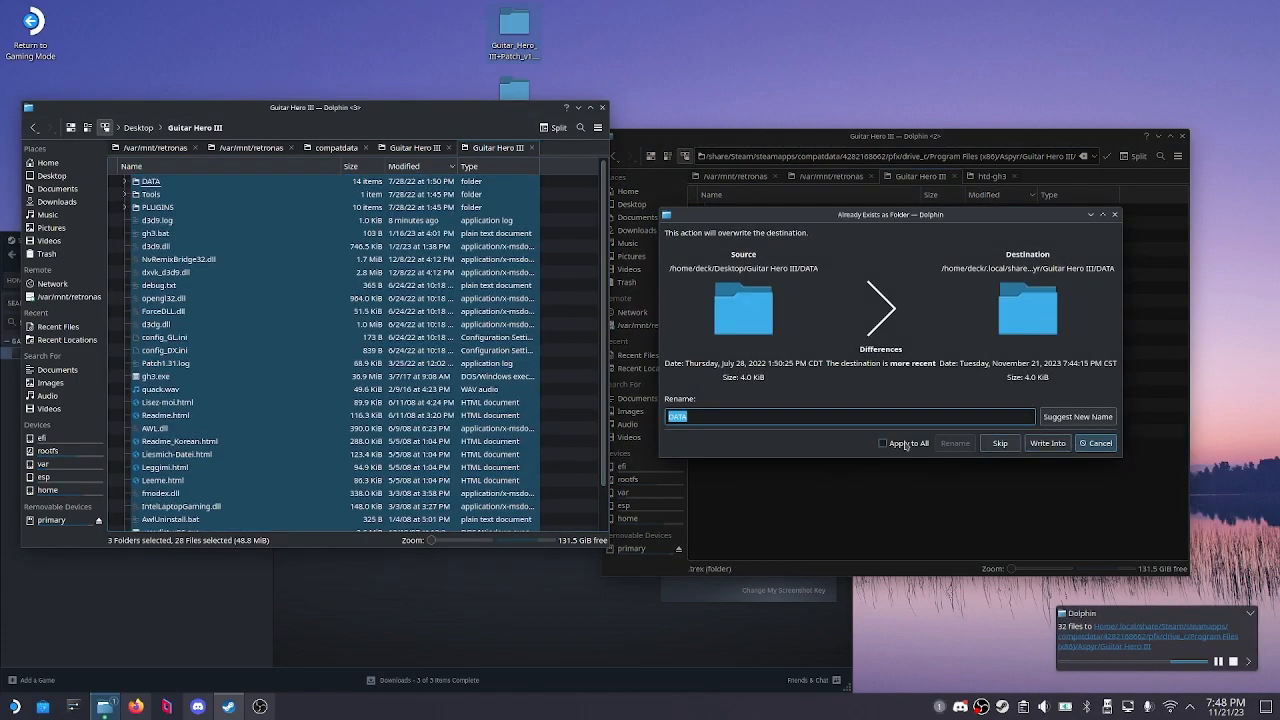
# - Apply the Write Into merge choice to all conflicting folders
pyautogui.click(1047, 443)
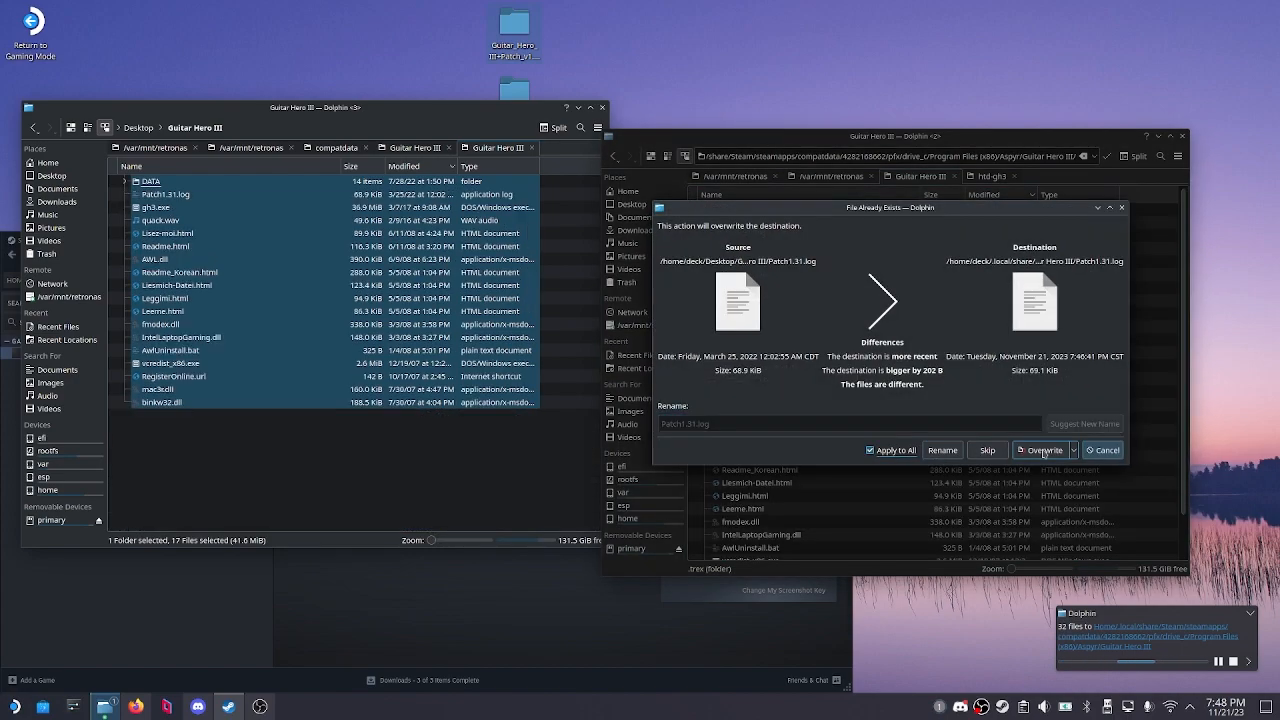